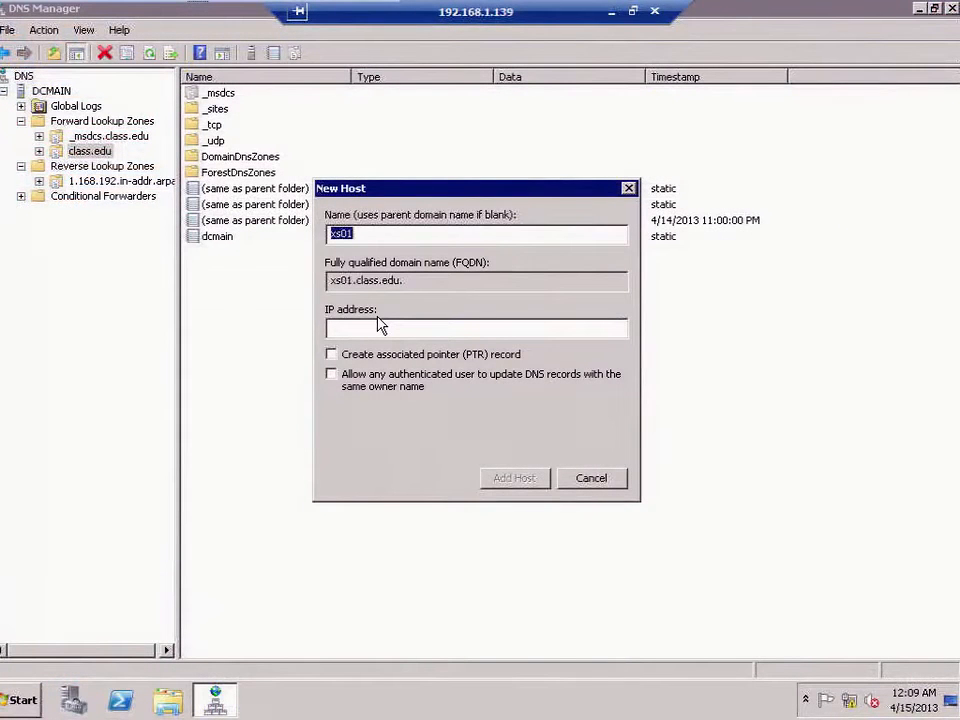
Step: Add DNS host record xshost01 at 192.168.1.92 with an associated PTR record
text(xshost0)
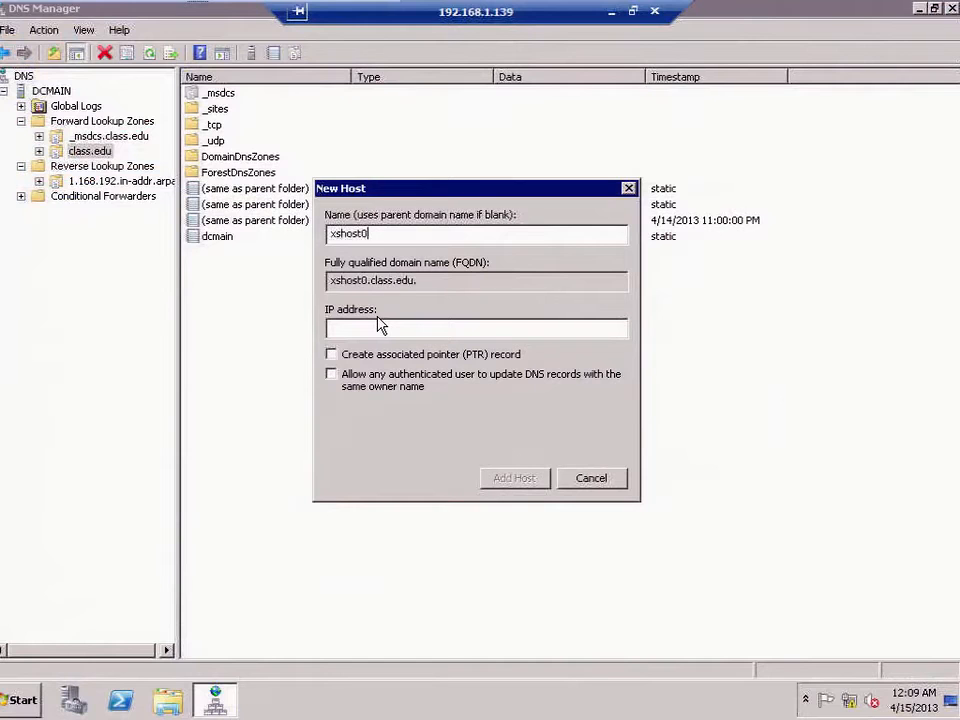
text(1)
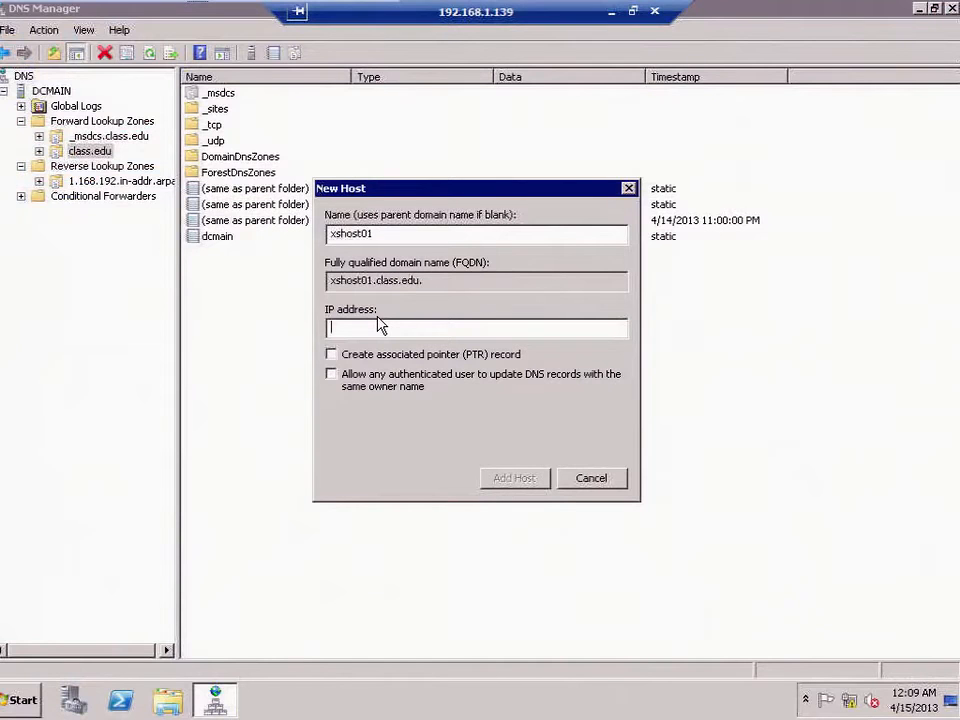
text(192.168.)
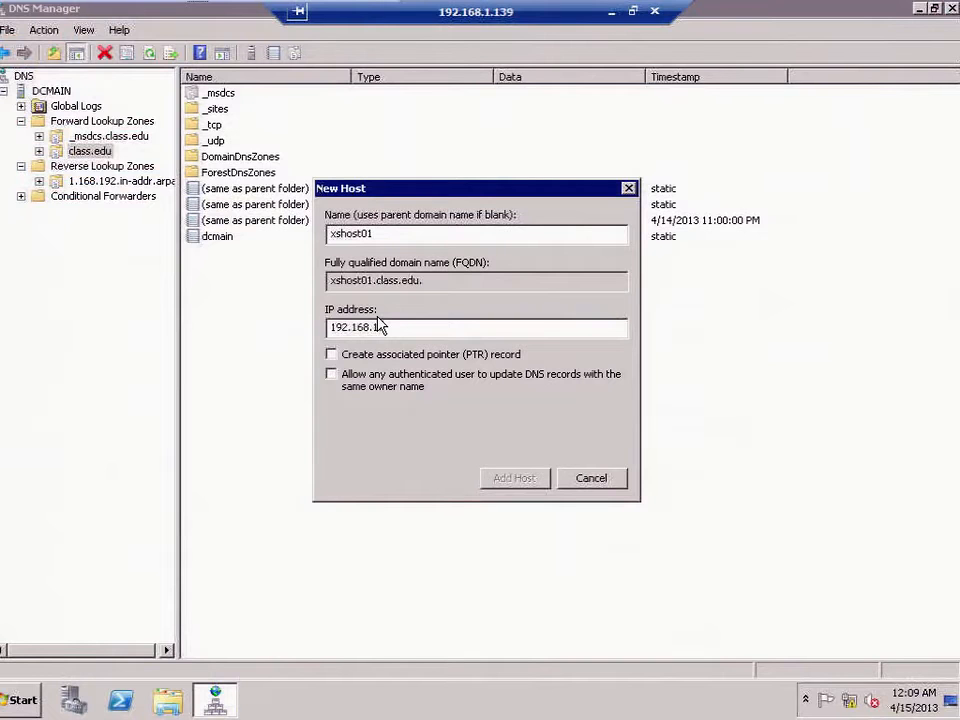
text(1)
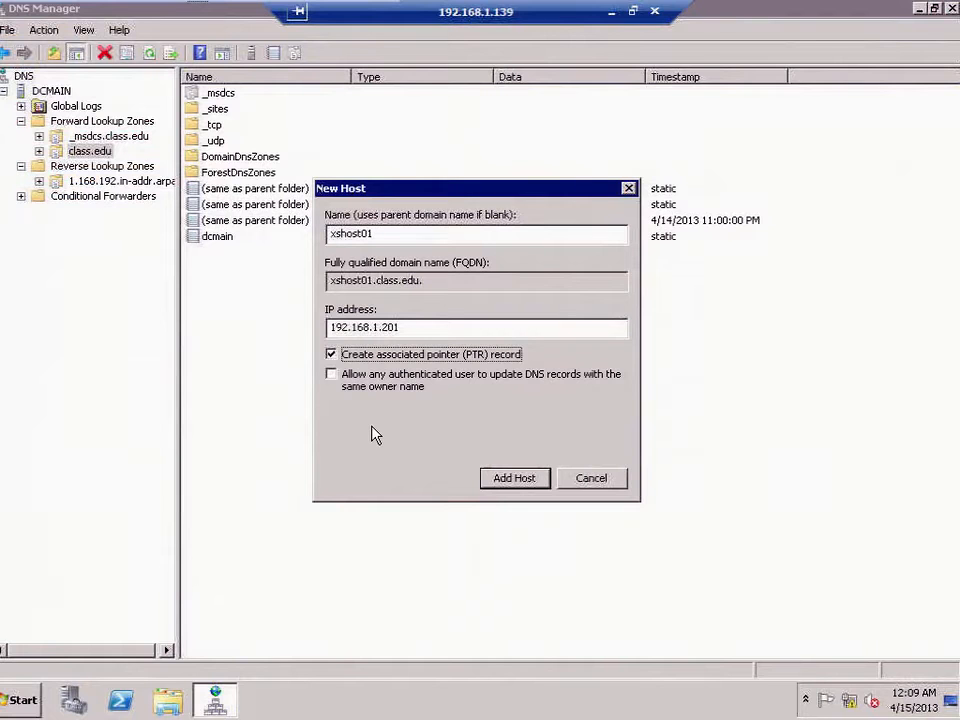
key(BackSpace)
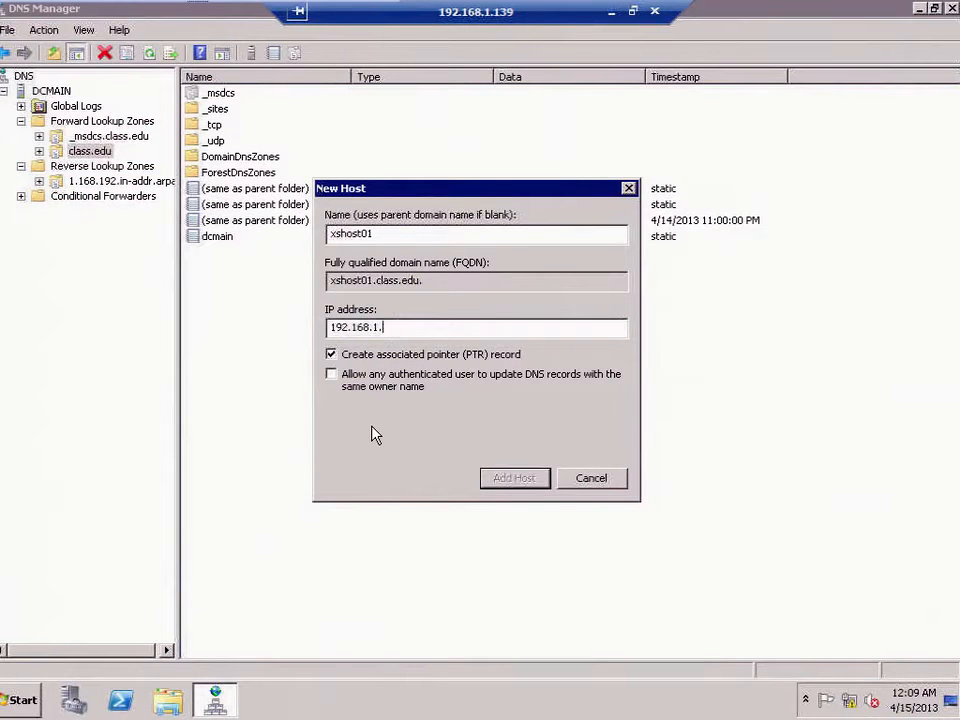
text(102)
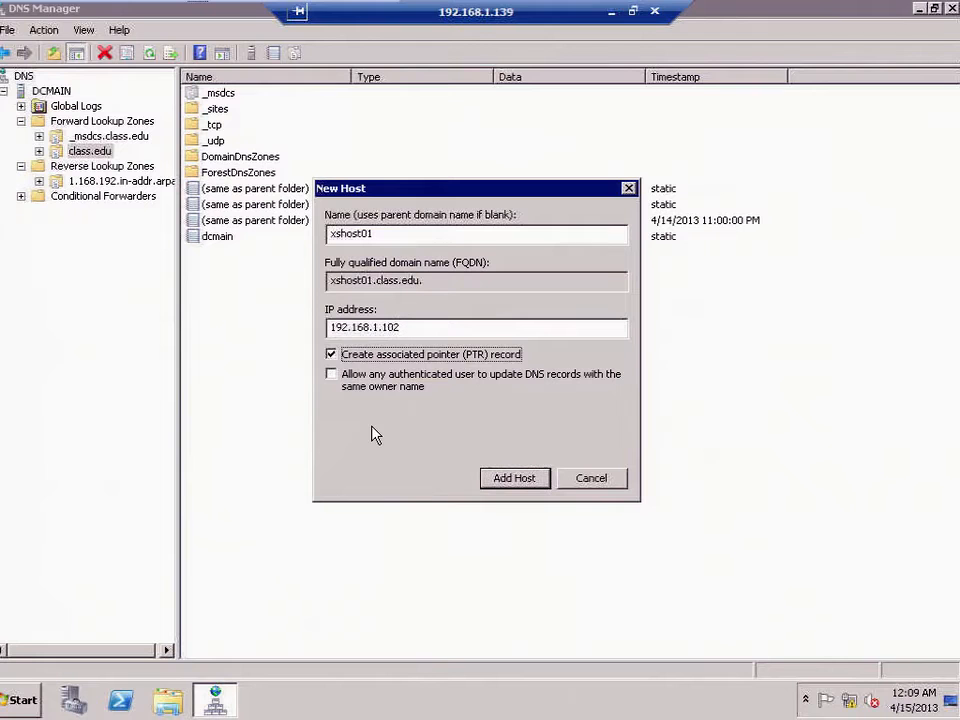
key(BackSpace)
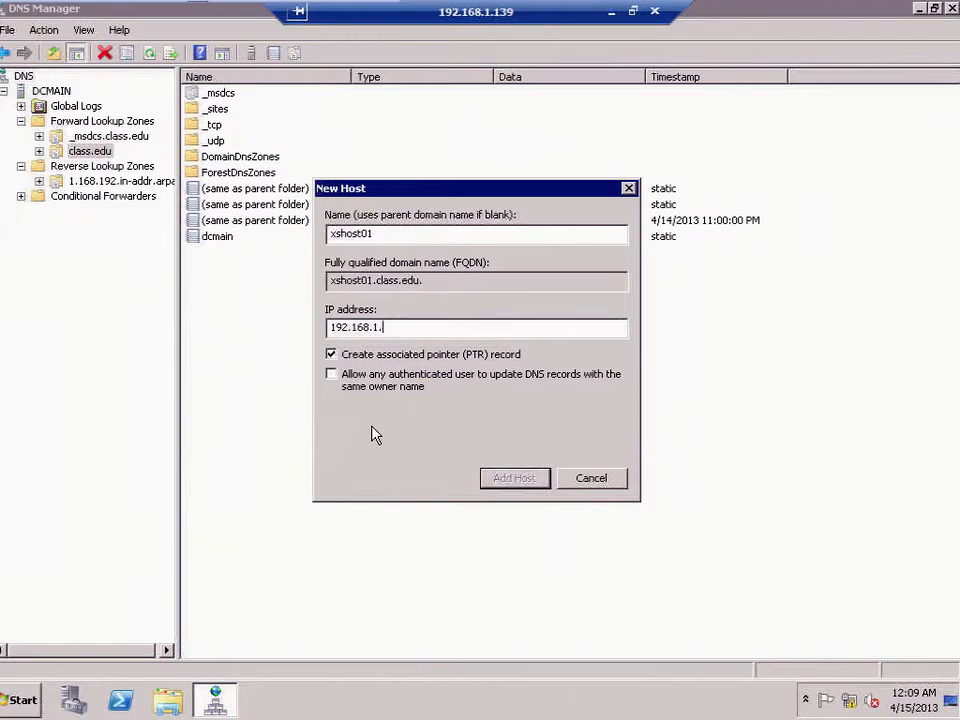
text(92)
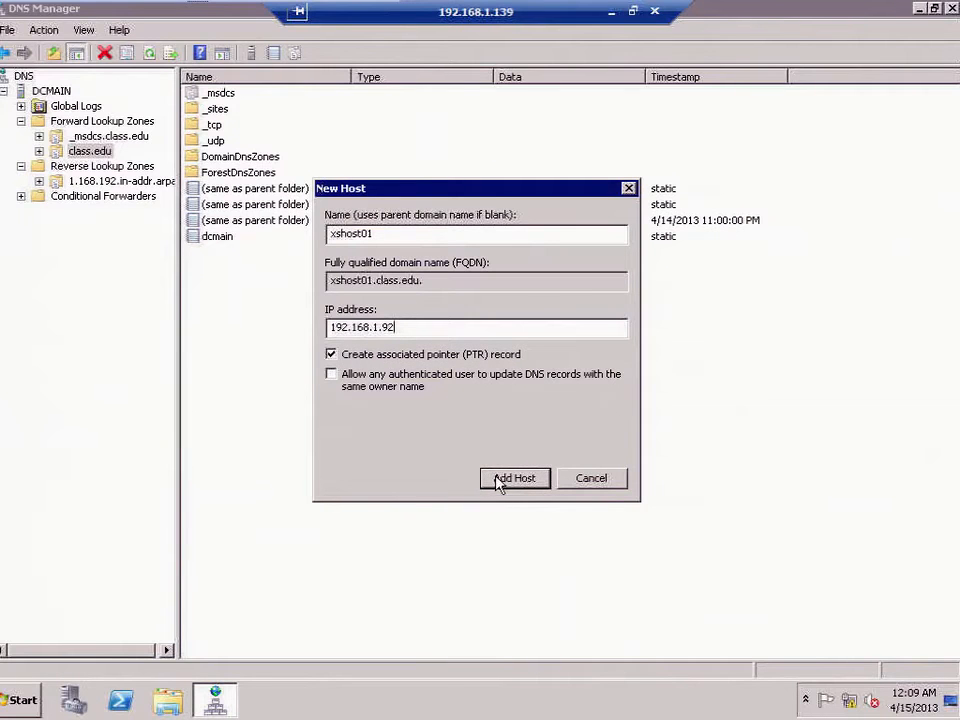
click(516, 478)
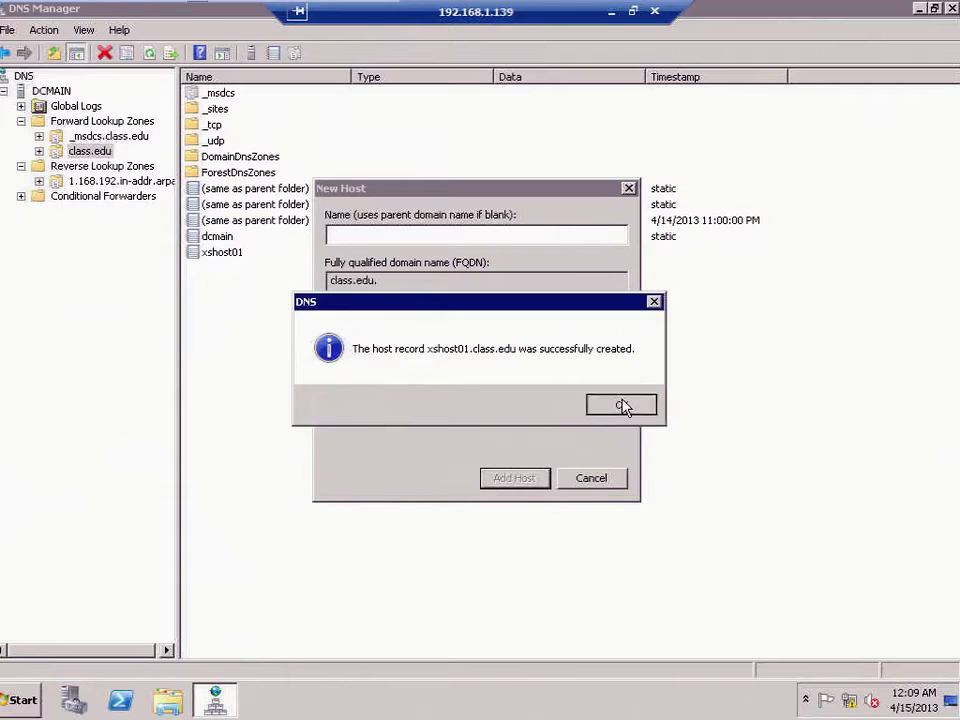
Step: Add a second host record xshost02 at 192.168.1.102 and finish adding hosts
click(620, 404)
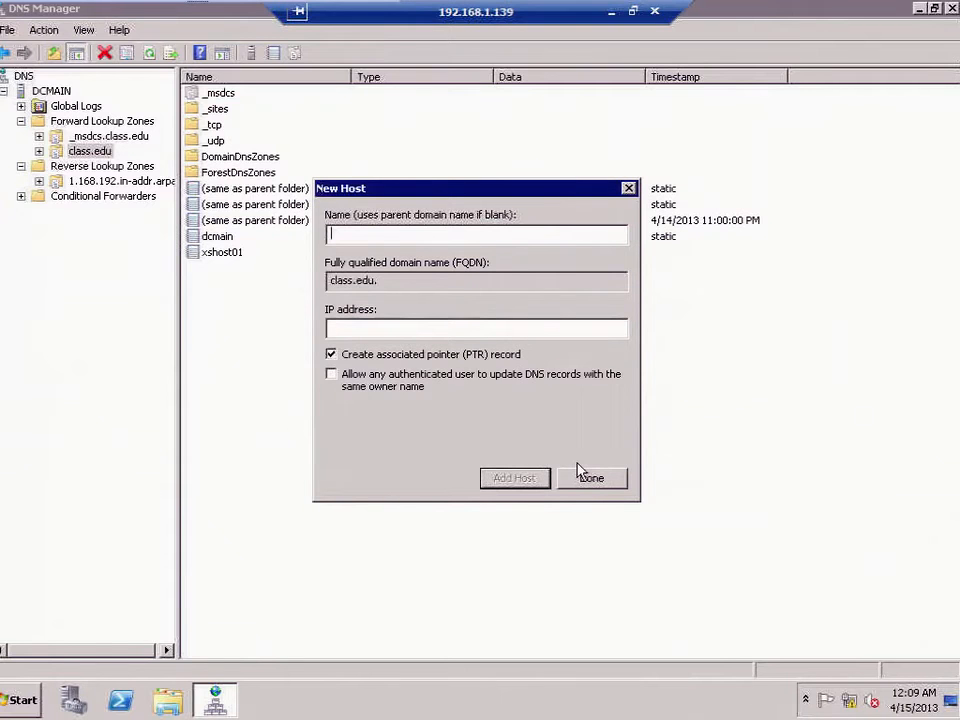
text(xshost02)
click(476, 328)
text(192.168)
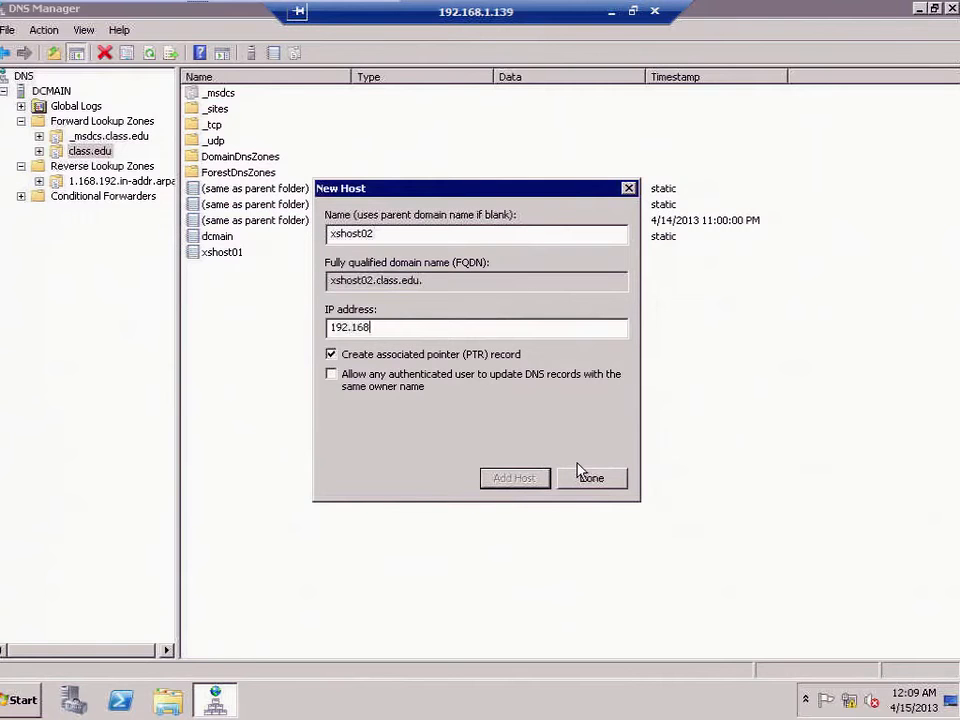
text(.1.102)
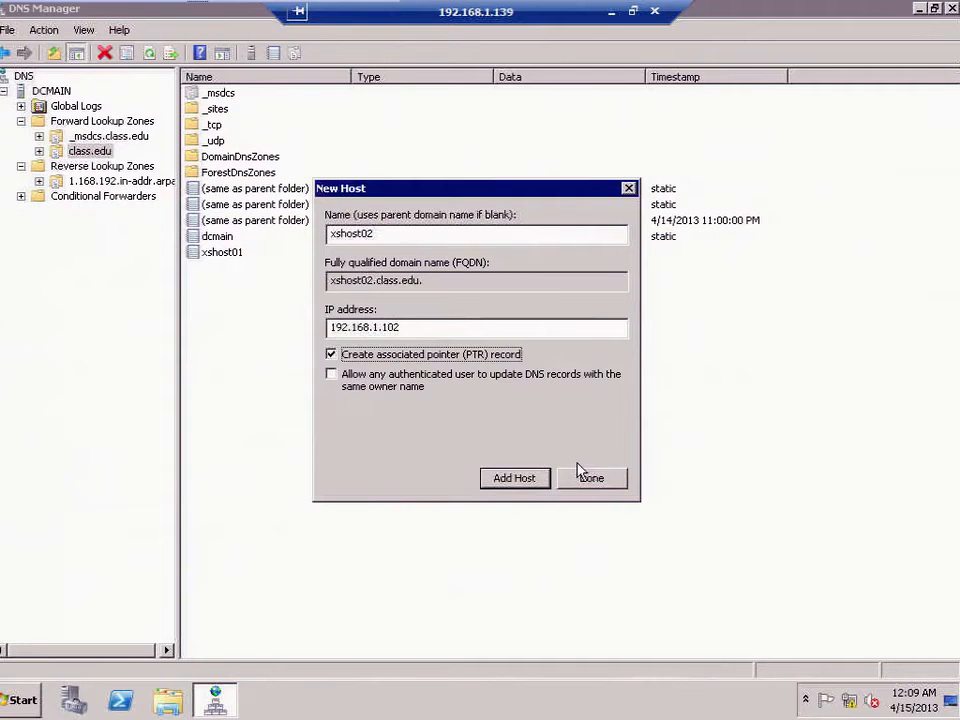
click(514, 478)
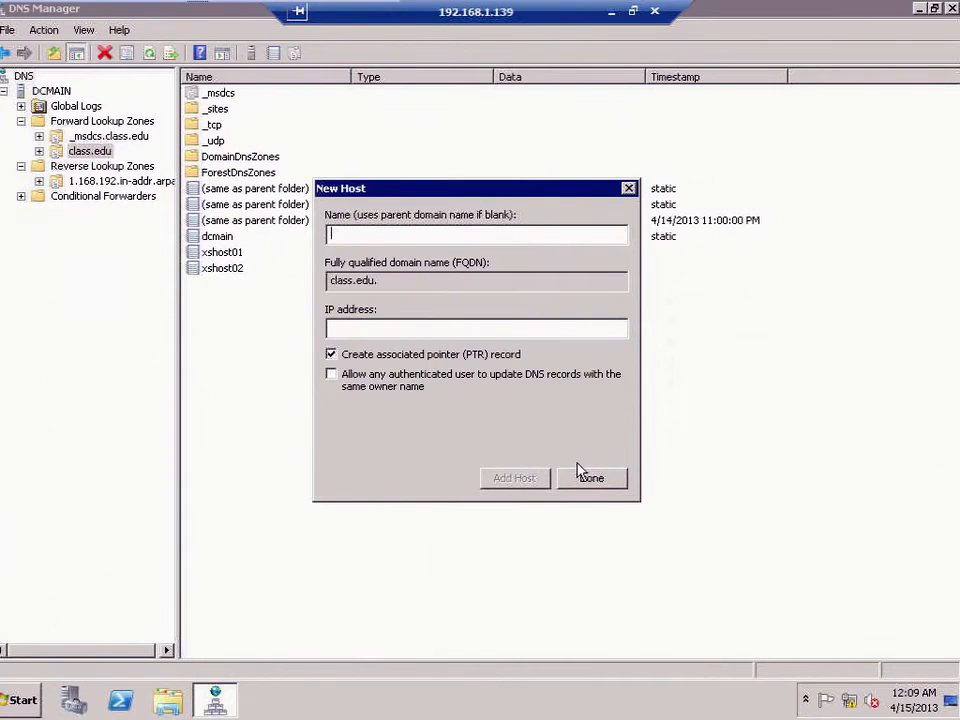
click(592, 476)
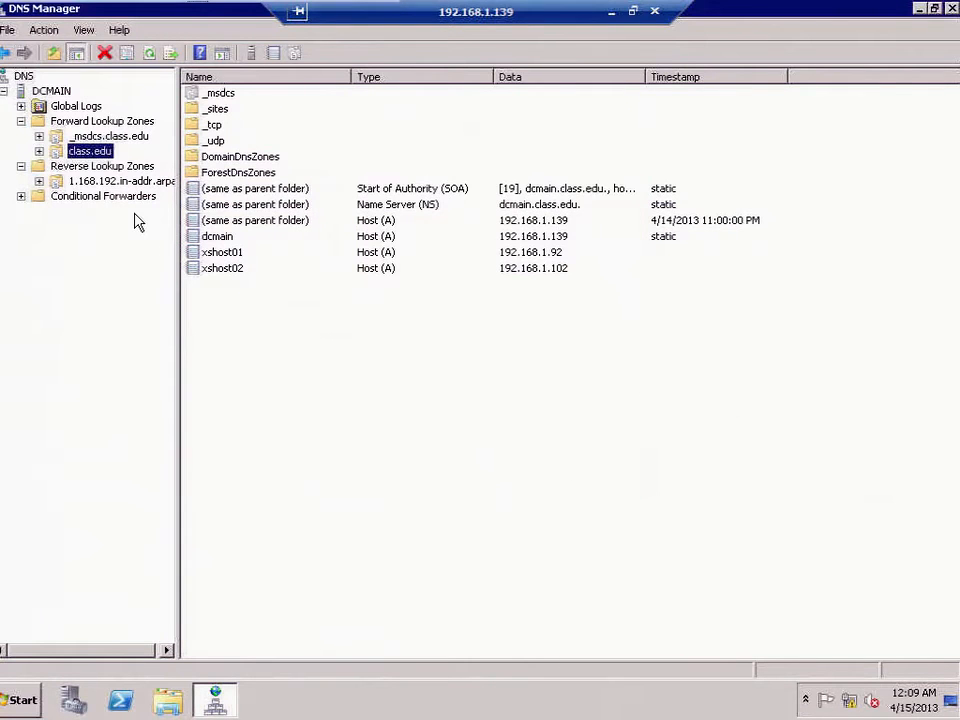
Step: Verify both xshost records in the class.edu zone, then switch to the remote access controller
click(222, 252)
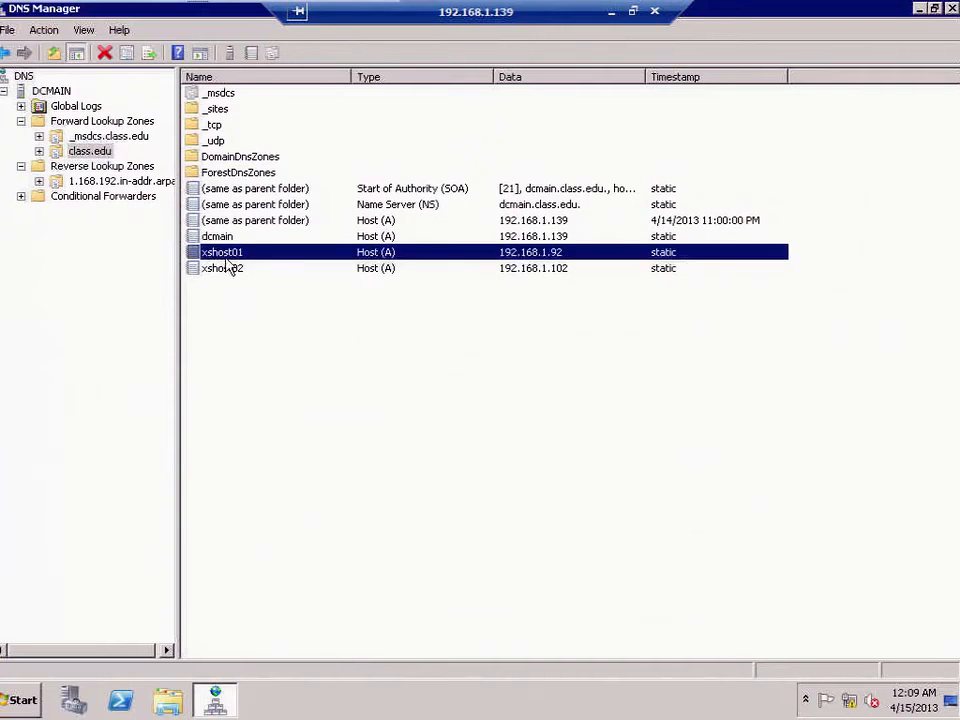
click(222, 268)
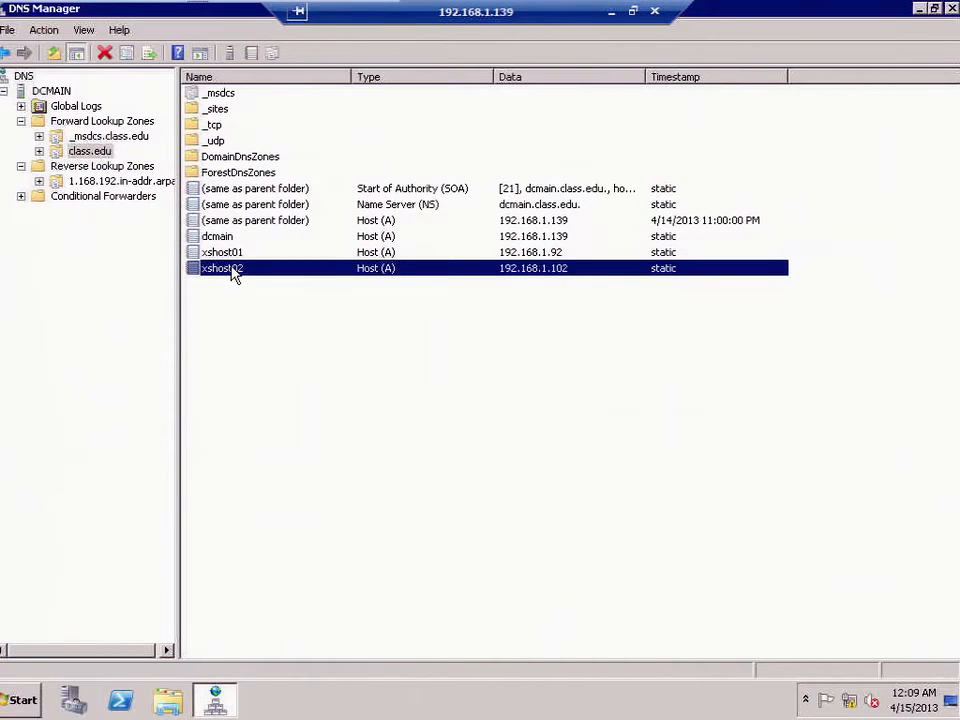
mouse_move(536, 82)
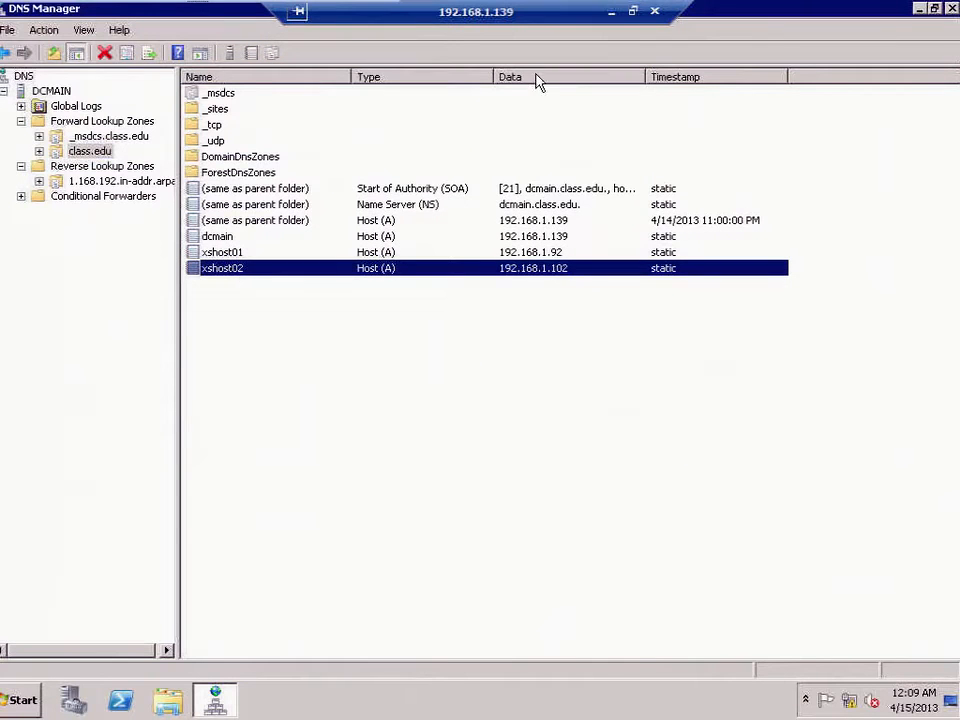
click(216, 700)
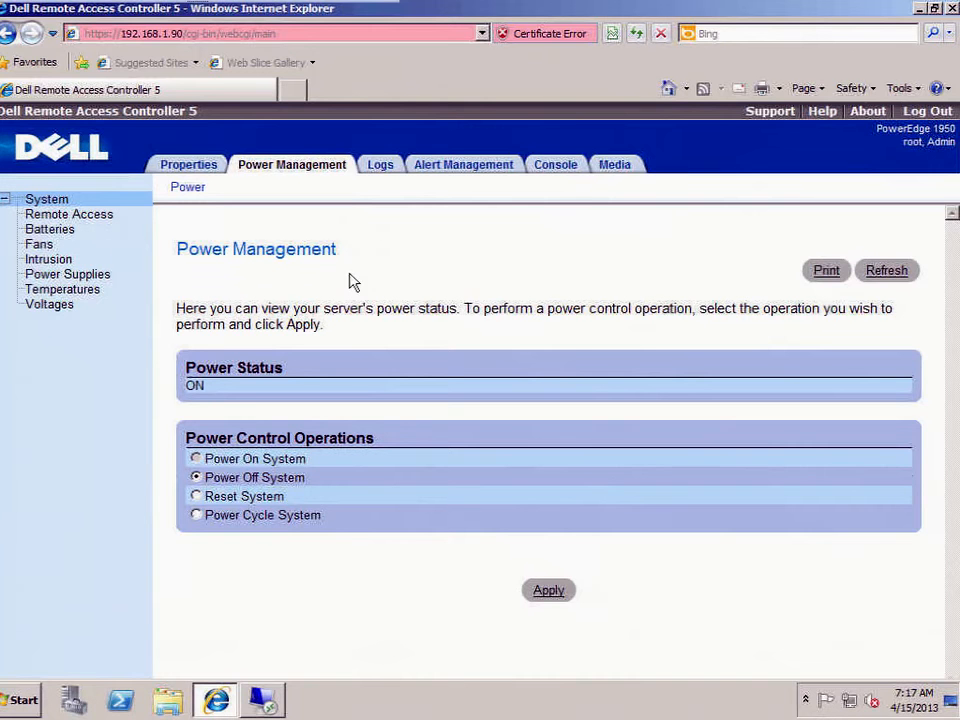
Step: Launch the DRAC 5 remote console session, continuing past the certificate warning
click(556, 164)
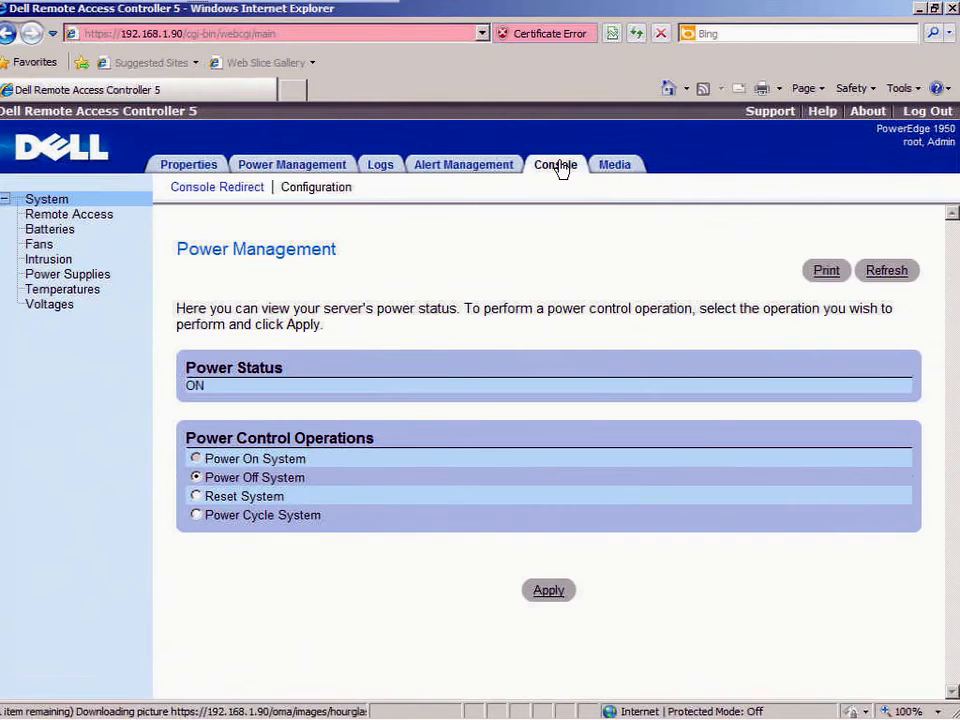
click(556, 164)
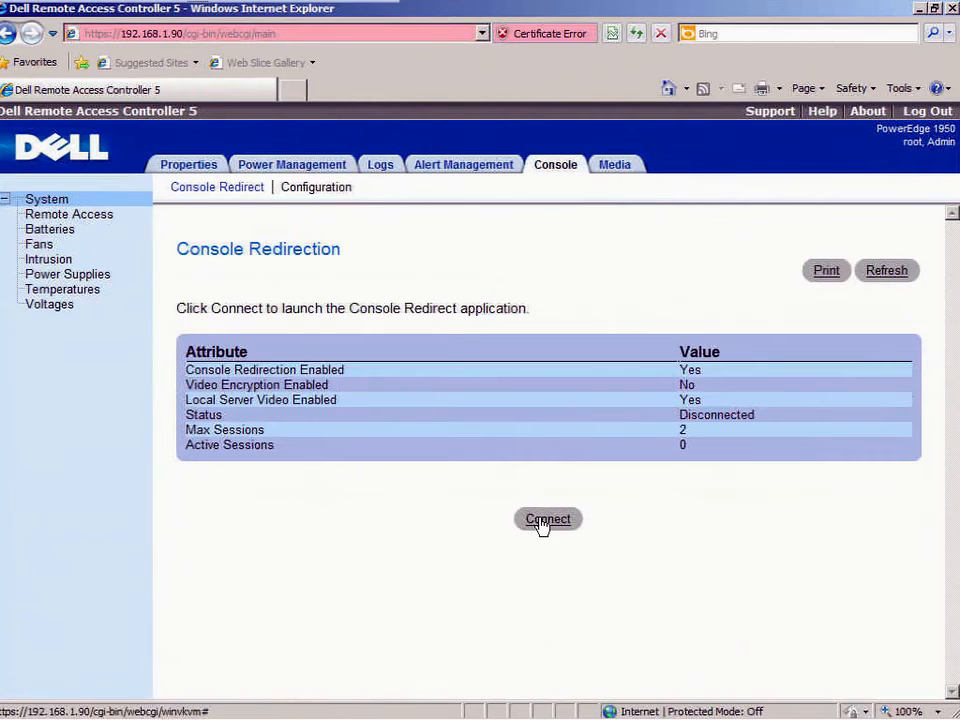
click(548, 520)
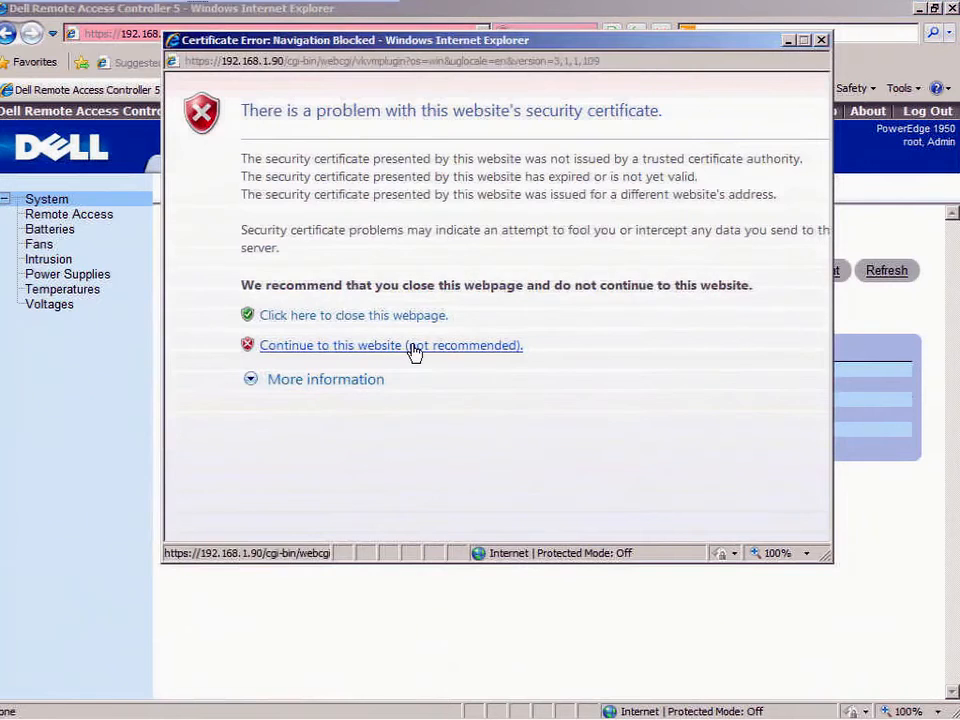
click(390, 344)
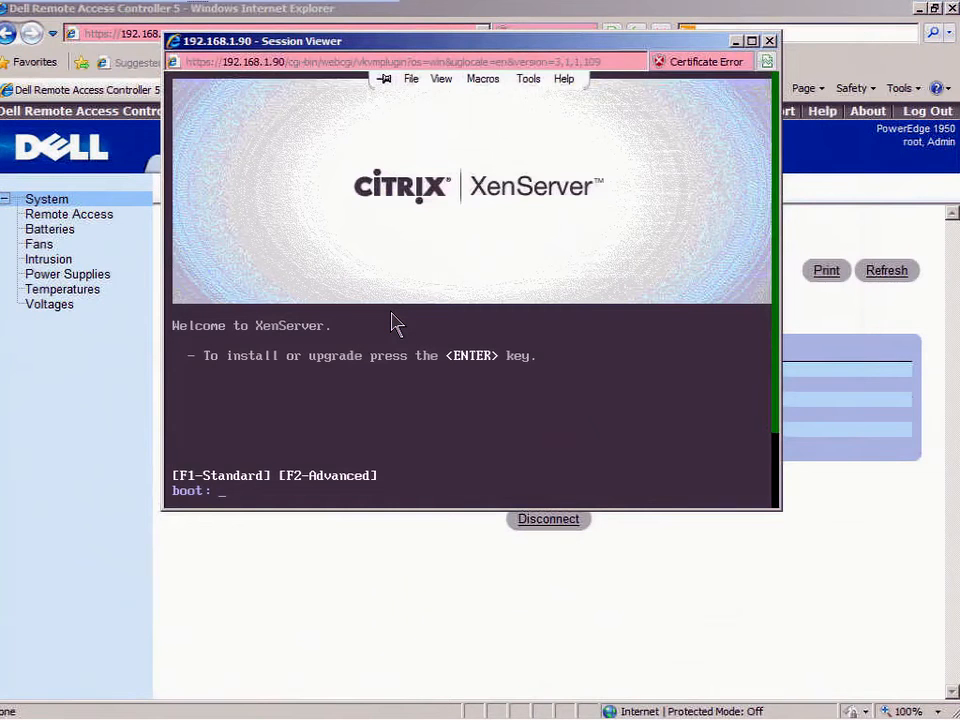
Step: Boot the installer, confirm the us keymap, pass the Welcome screen and accept the EULA
click(768, 40)
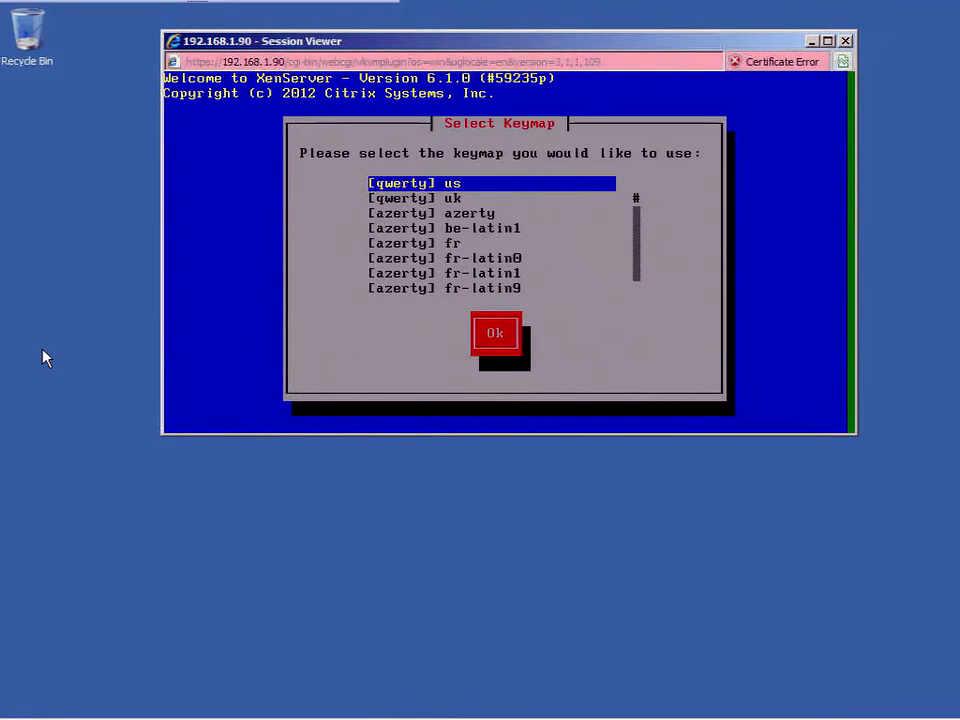
click(496, 332)
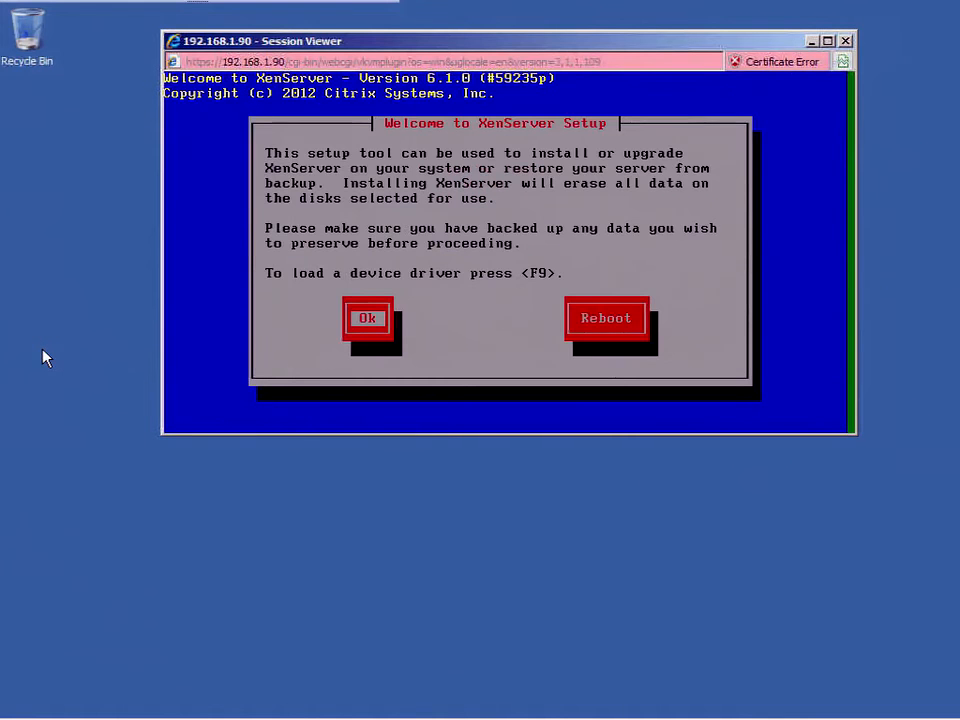
click(368, 316)
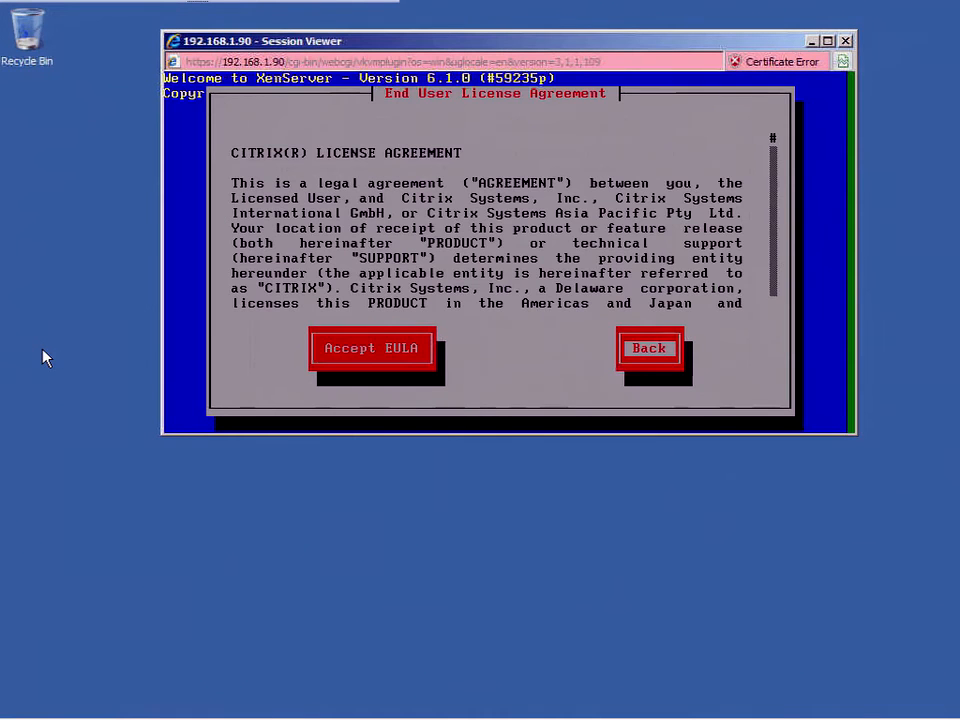
click(372, 348)
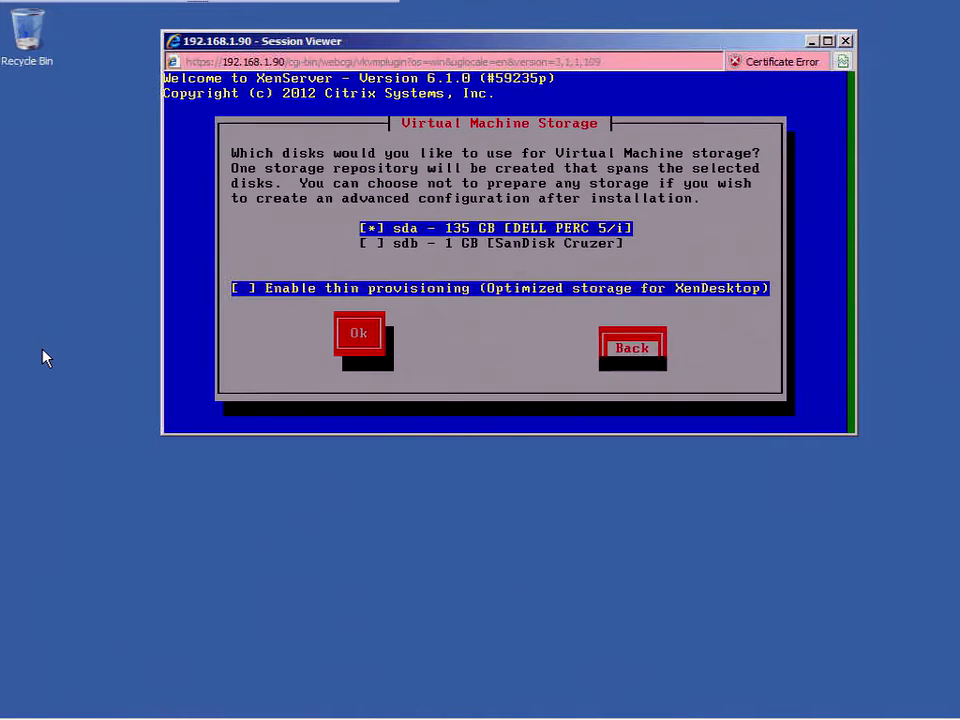
click(358, 332)
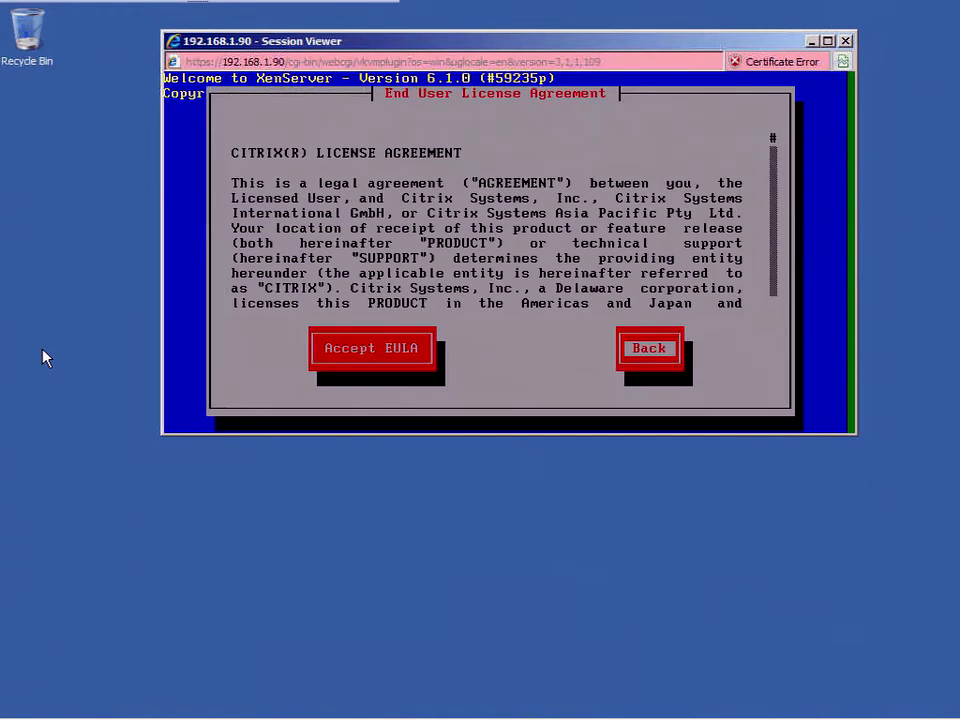
click(372, 348)
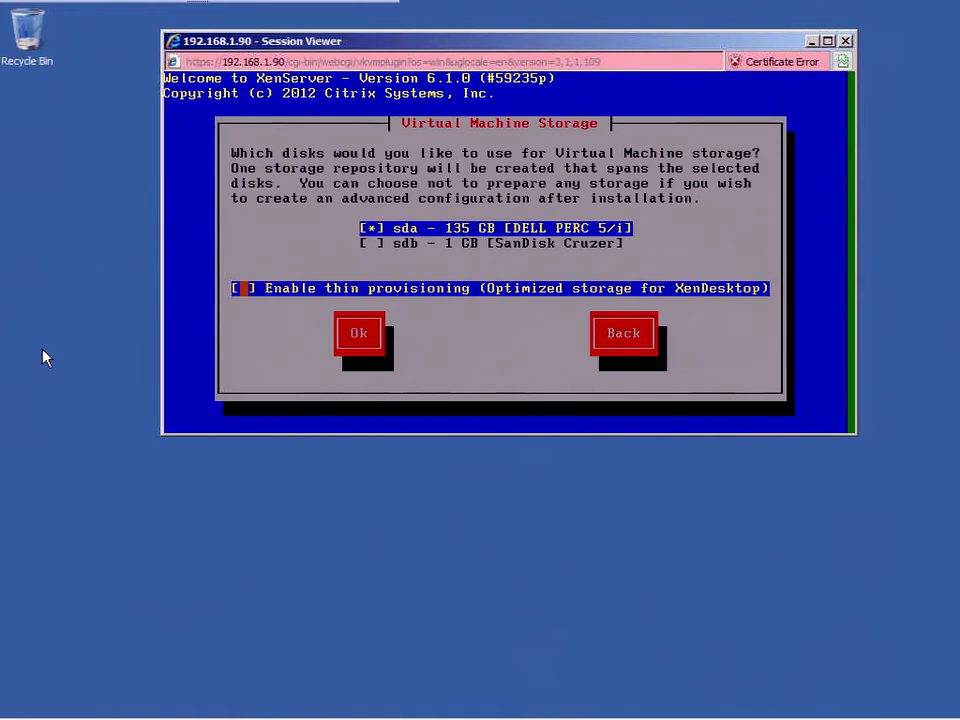
Step: Choose disk sda for VM storage with thin provisioning enabled
click(242, 288)
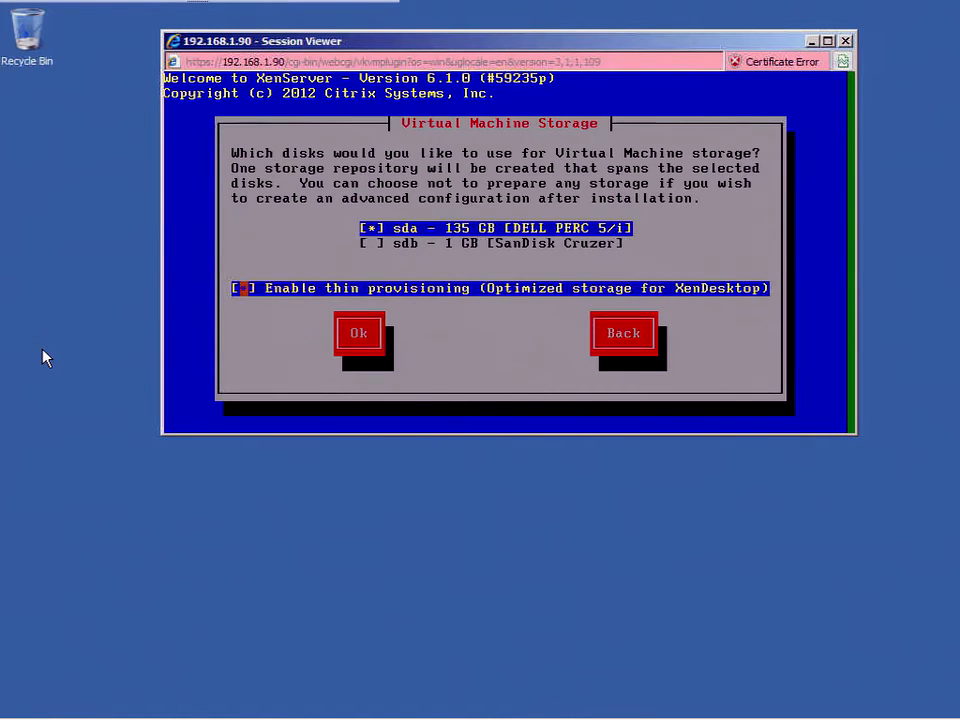
mouse_move(418, 268)
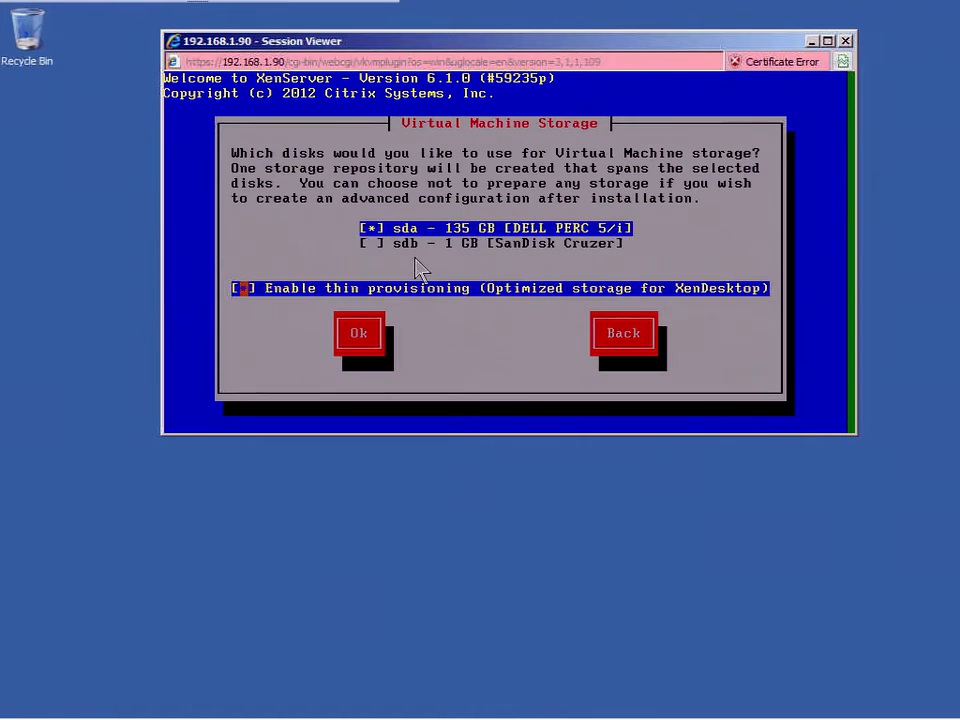
mouse_move(404, 244)
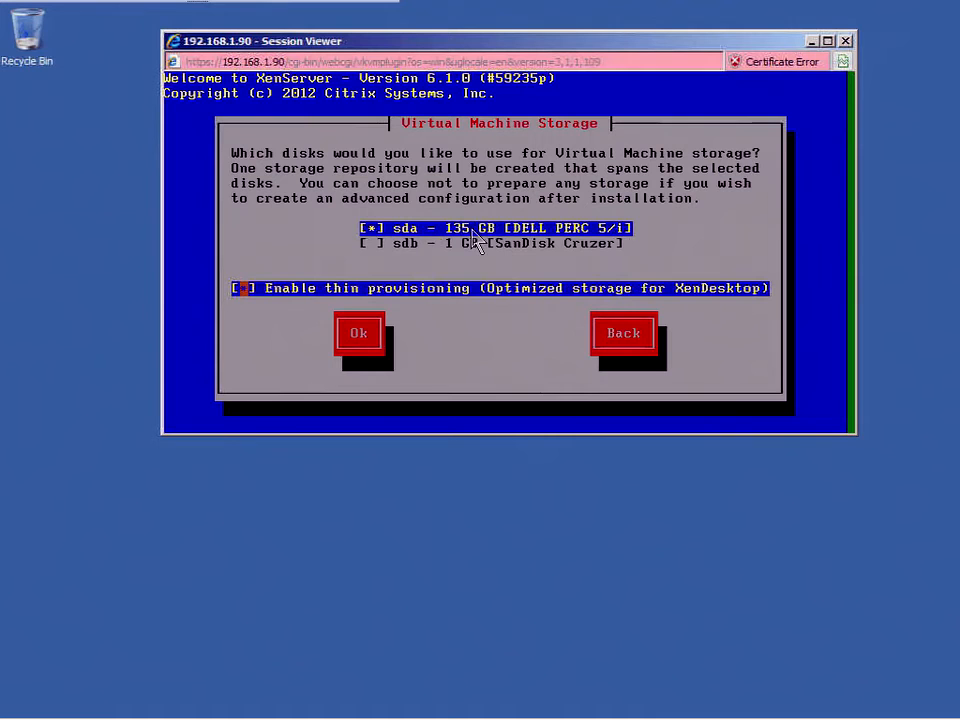
mouse_move(418, 302)
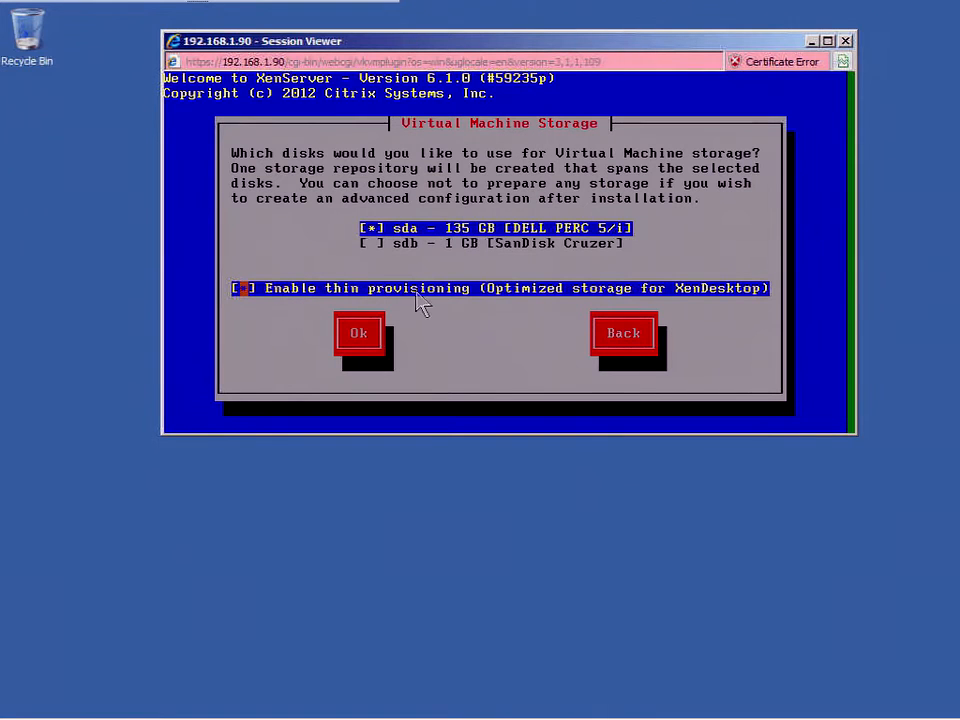
mouse_move(708, 304)
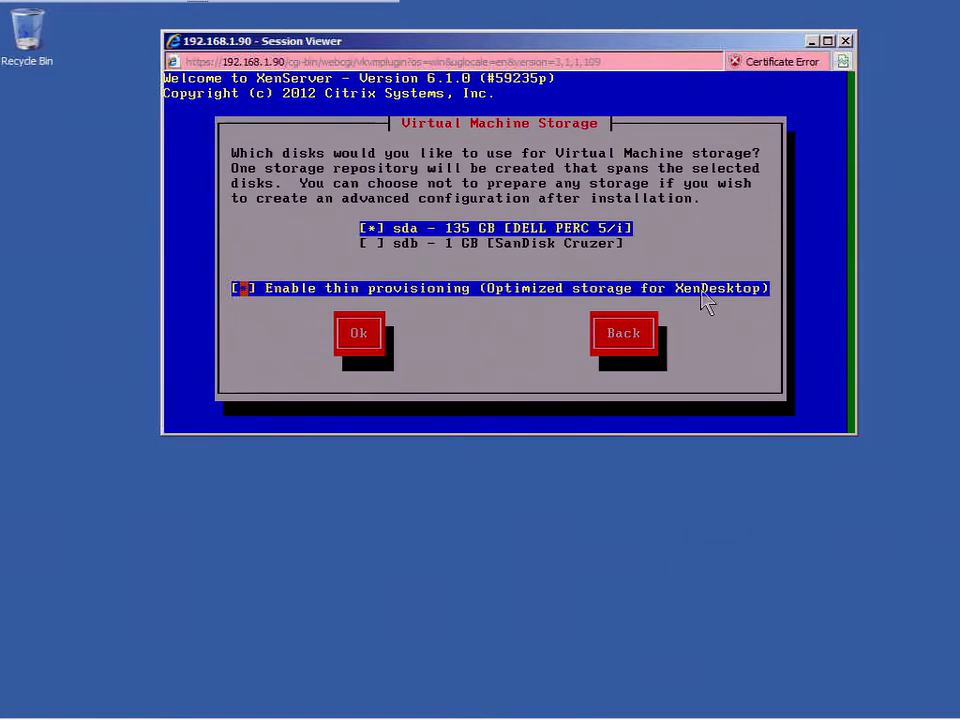
mouse_move(250, 320)
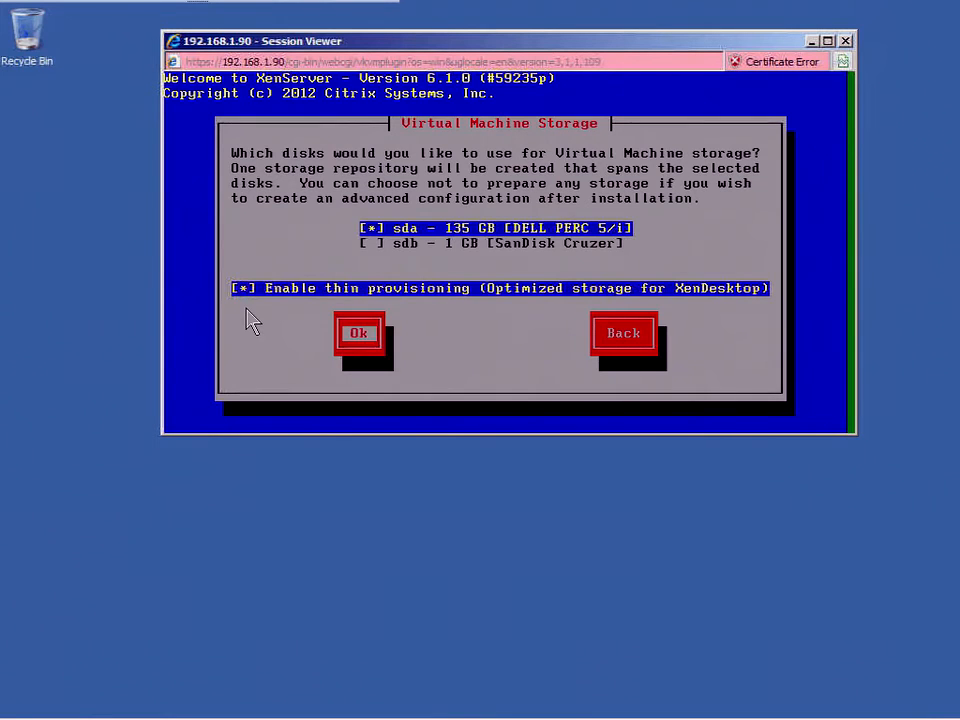
click(360, 332)
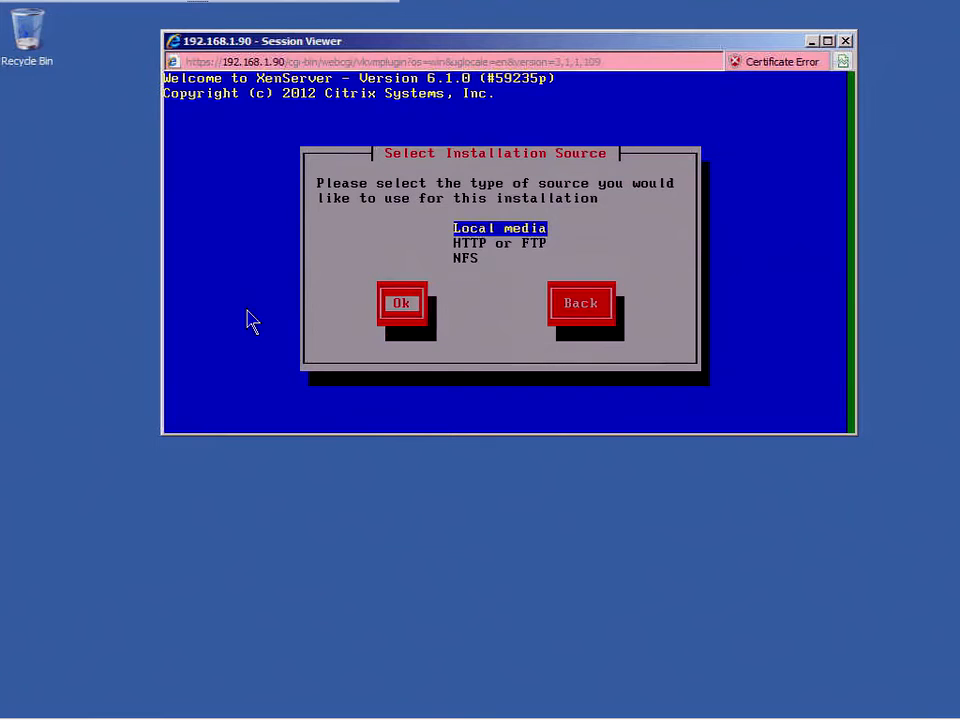
Step: Install from local media, decline supplemental packs and skip media verification
click(400, 304)
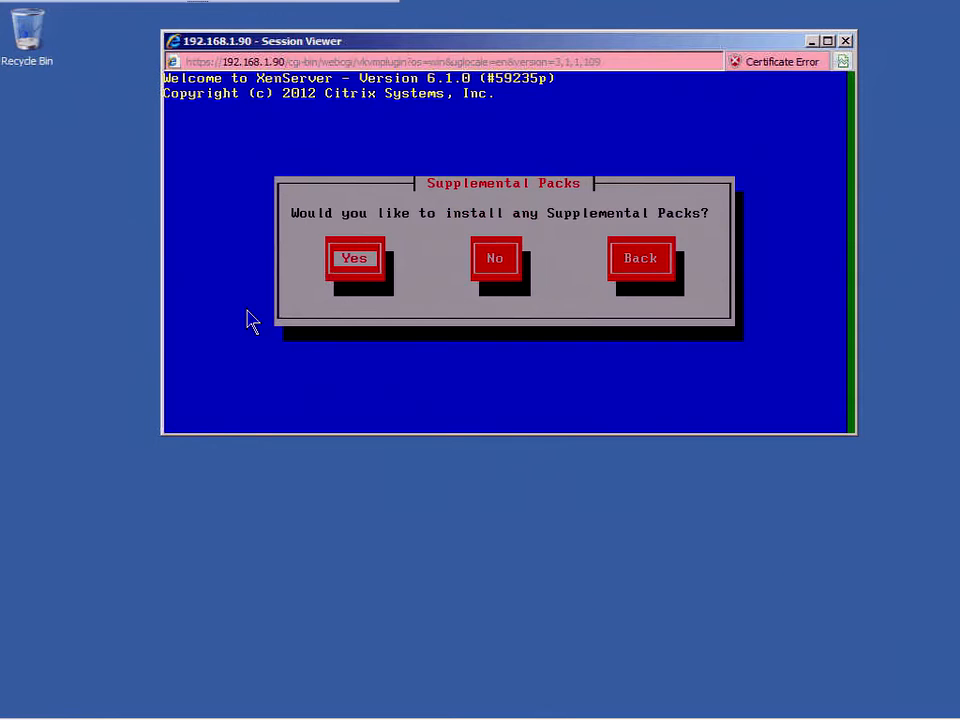
click(494, 258)
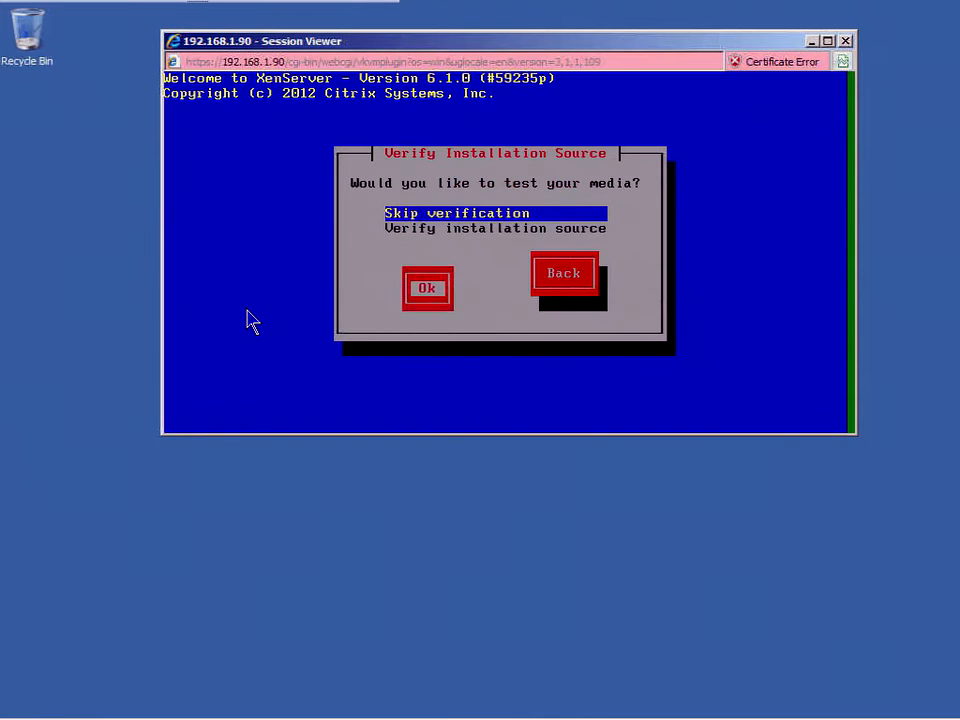
click(428, 288)
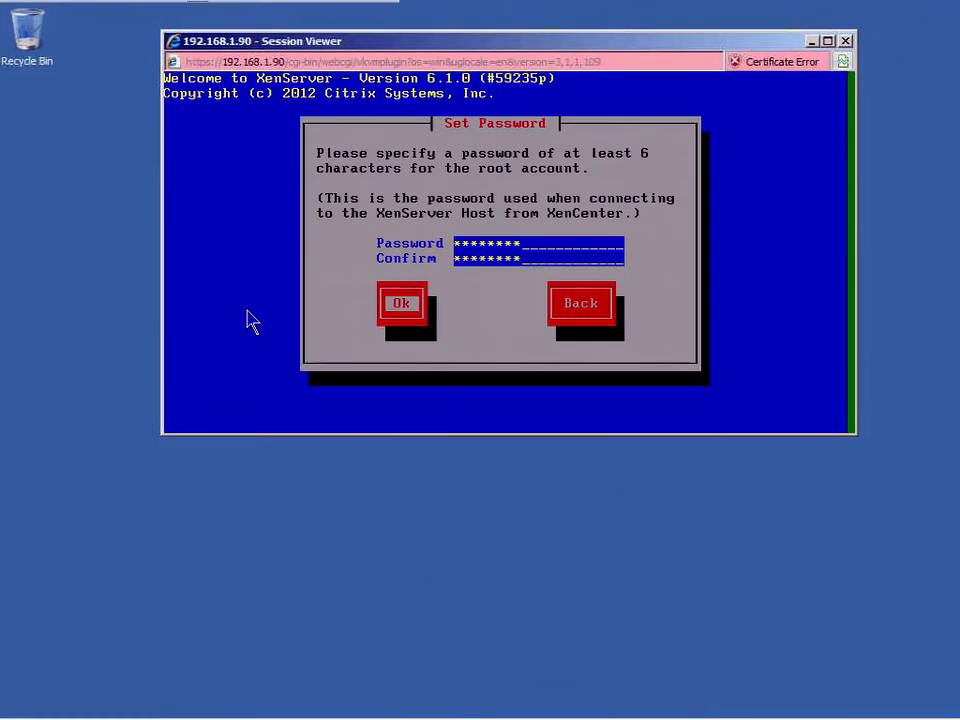
Step: Confirm the root password entered in both fields
click(400, 304)
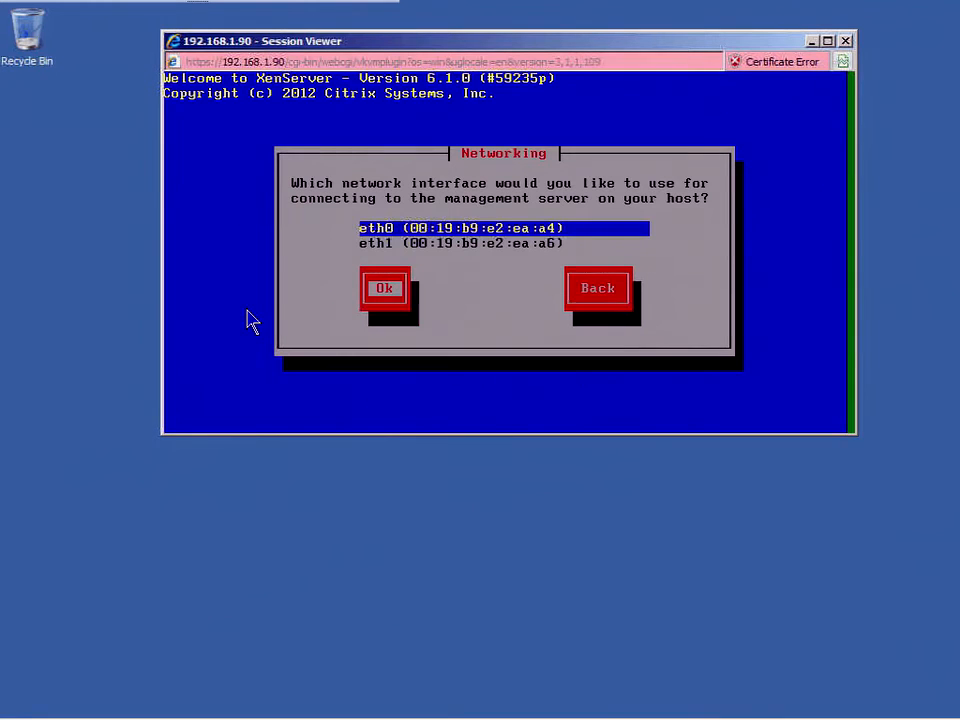
Step: Set eth0 to static IP 192.168.1.92, mask 255.255.255.0, gateway 192.168.1.139
click(384, 288)
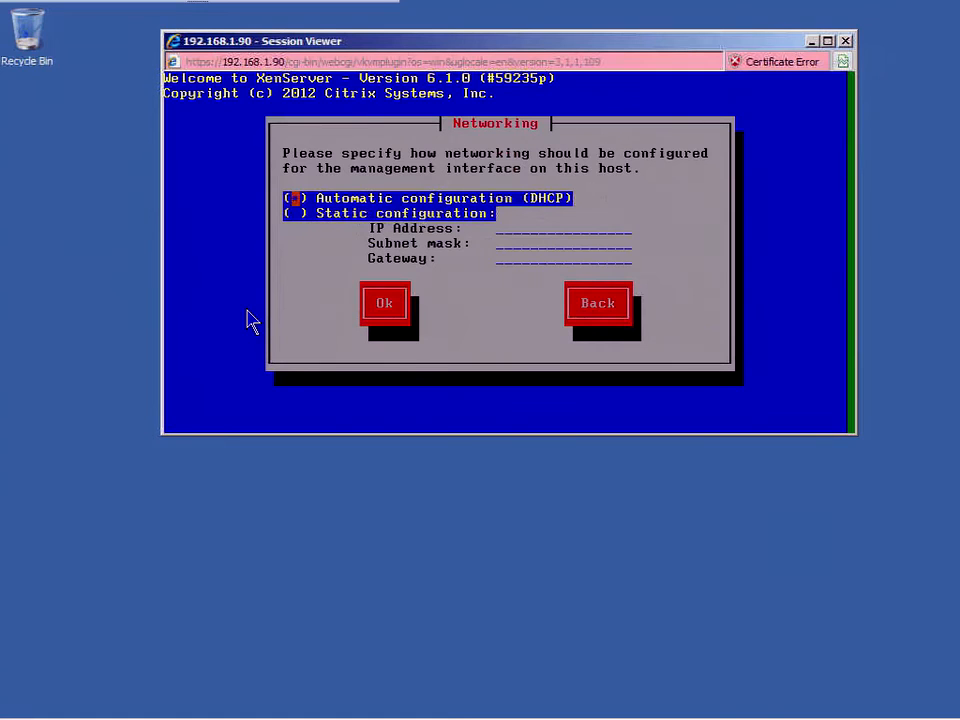
click(292, 212)
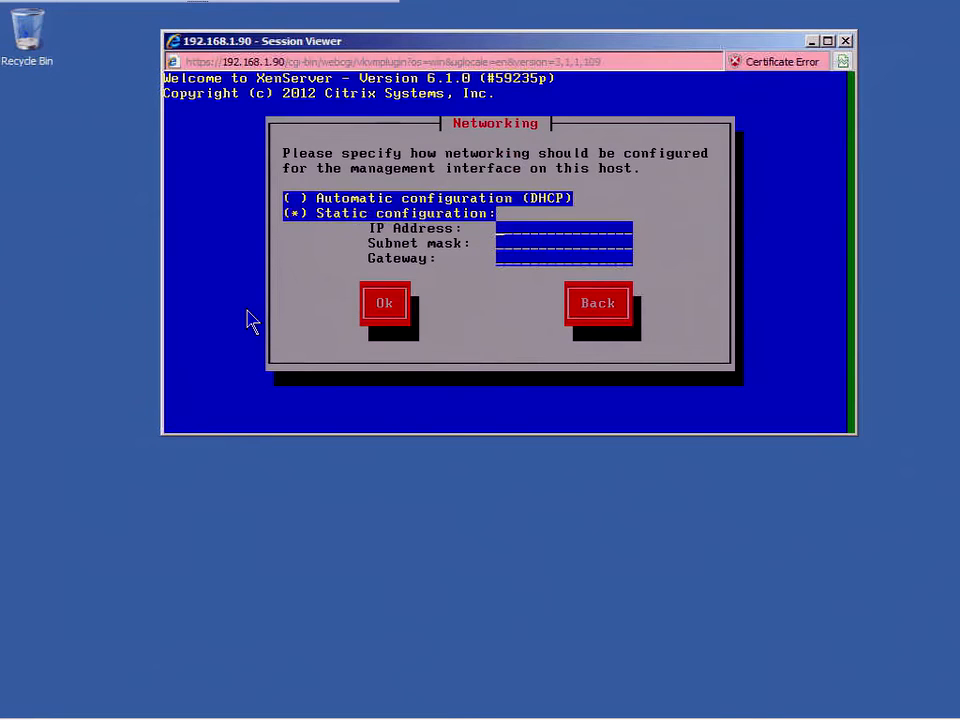
text(192.168.1.92)
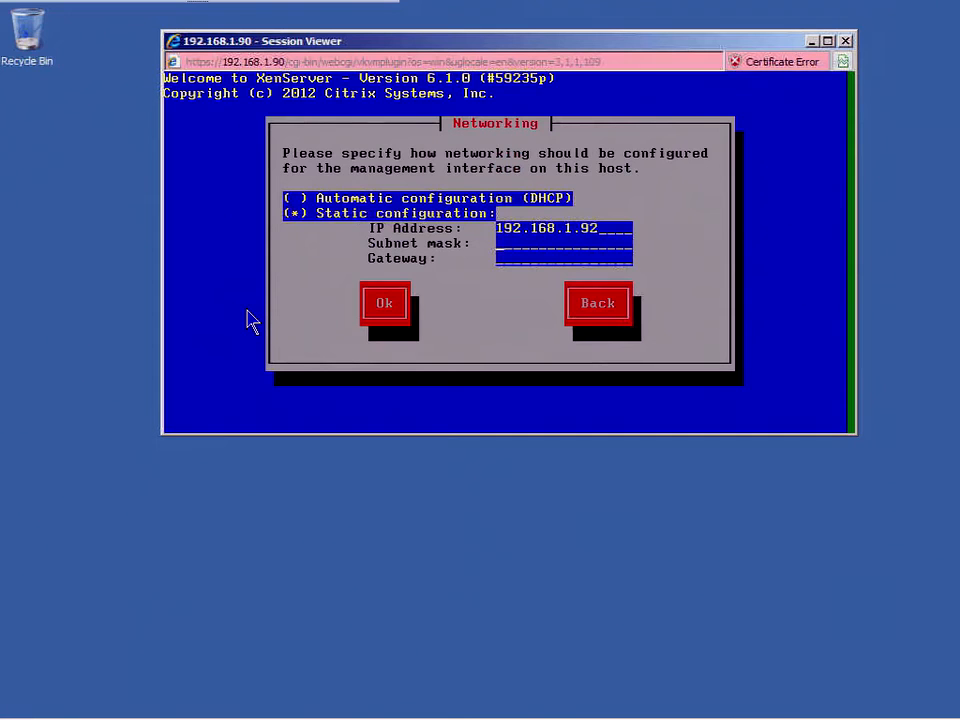
text(255.255.255.255)
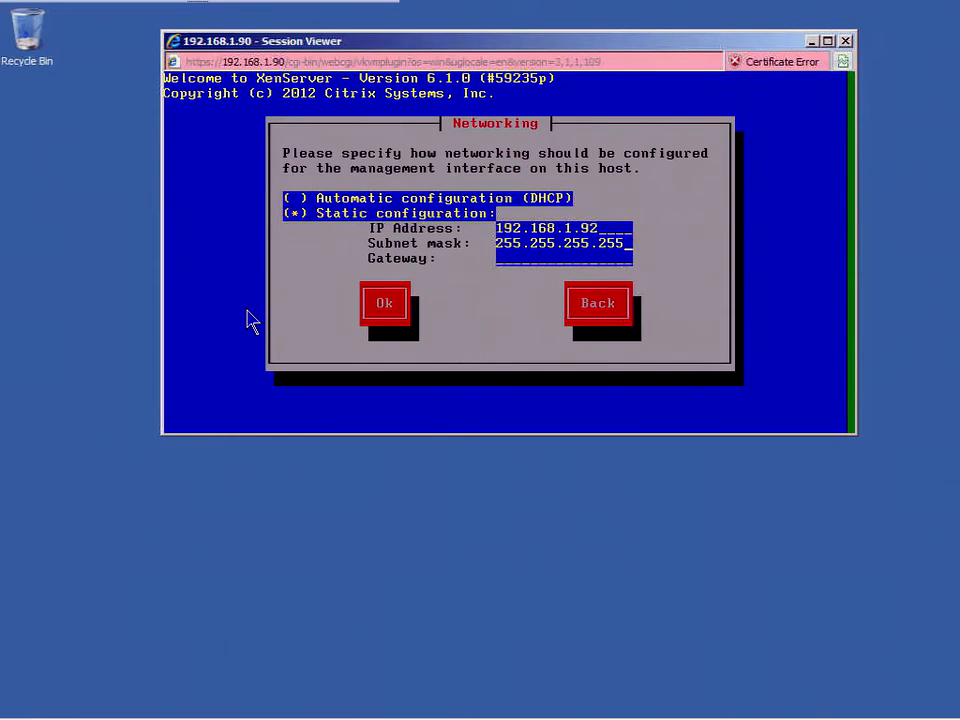
text(192.168.1.139)
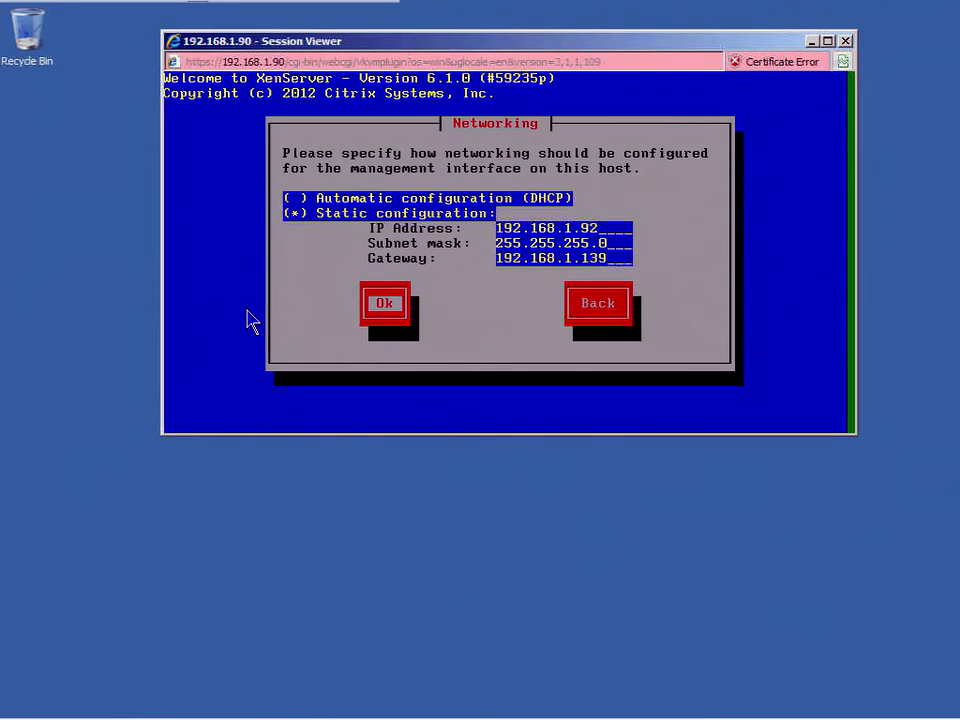
click(384, 304)
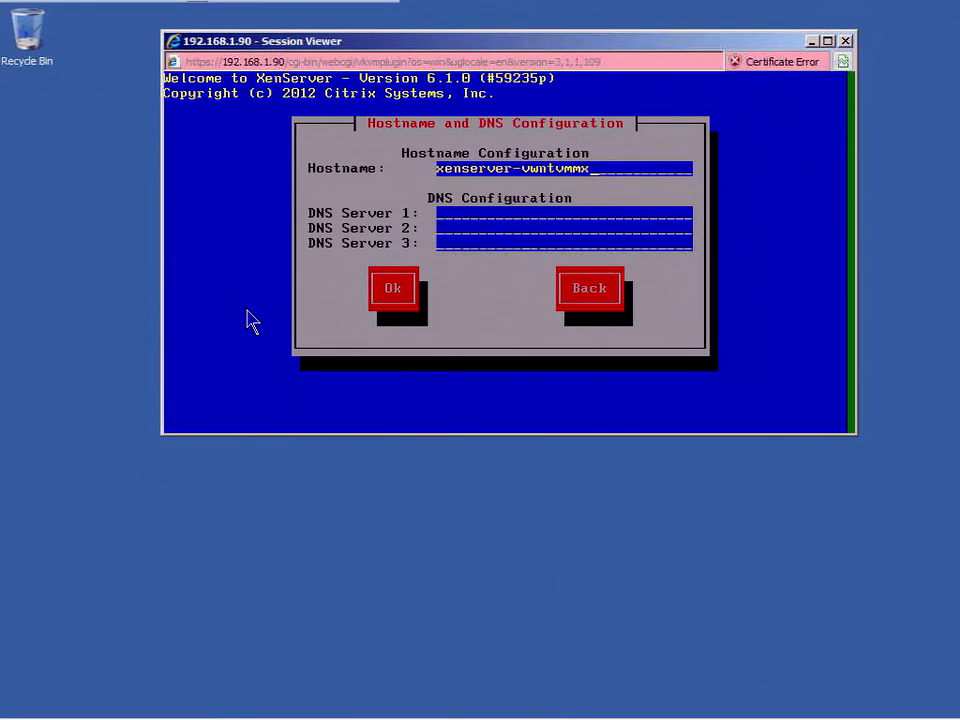
Step: Set hostname xshost01 with DNS server 1 at 192.168.1.139
key(BackSpace)
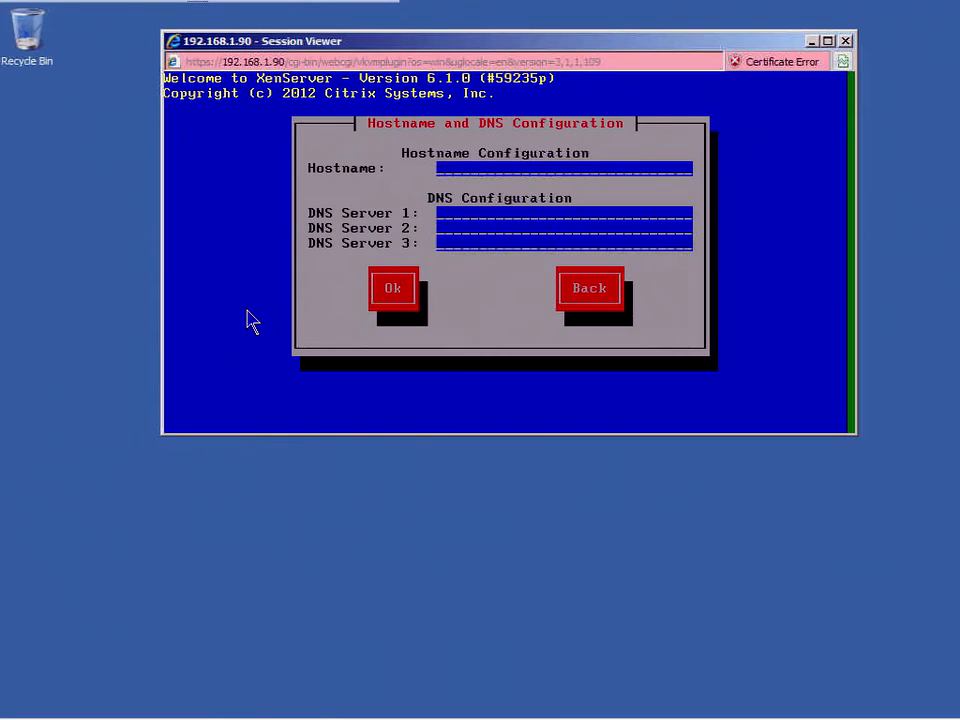
text(xshost01)
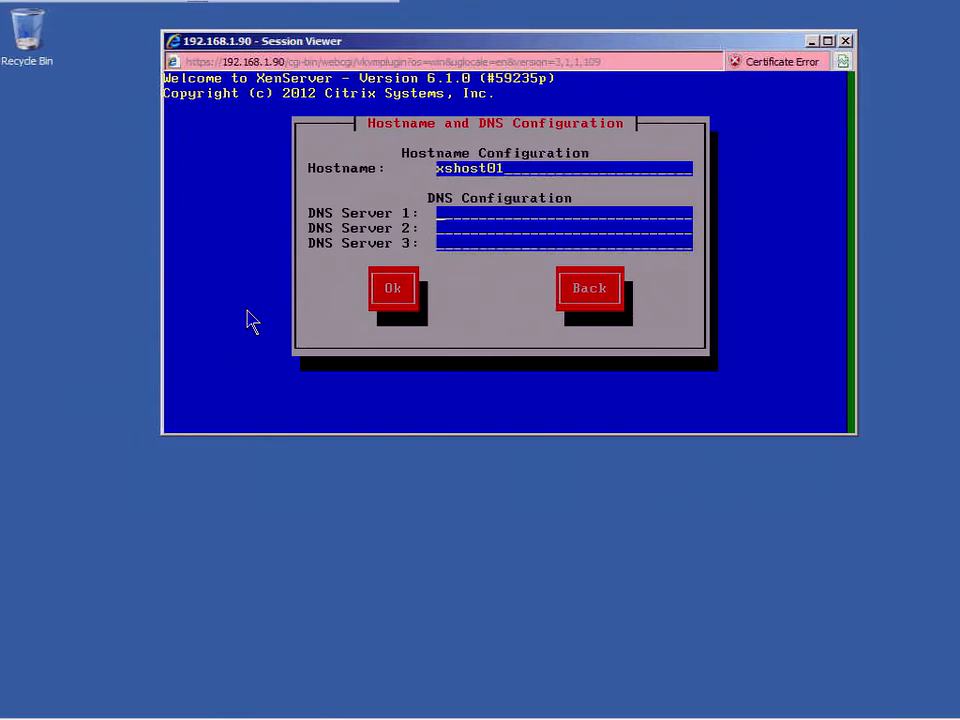
text(192.168.1.139)
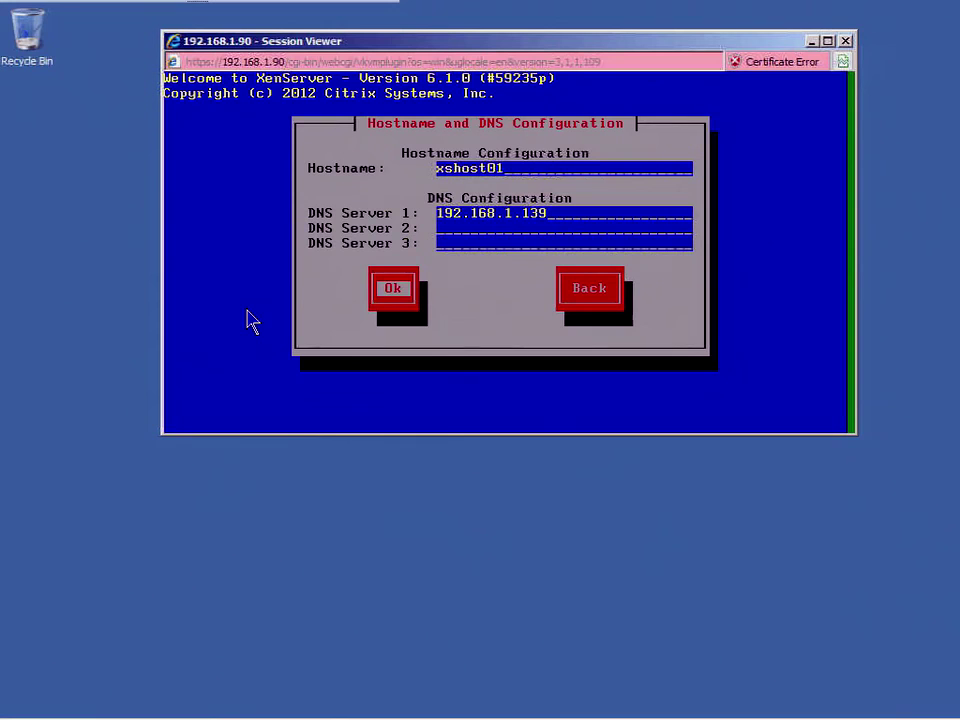
click(392, 288)
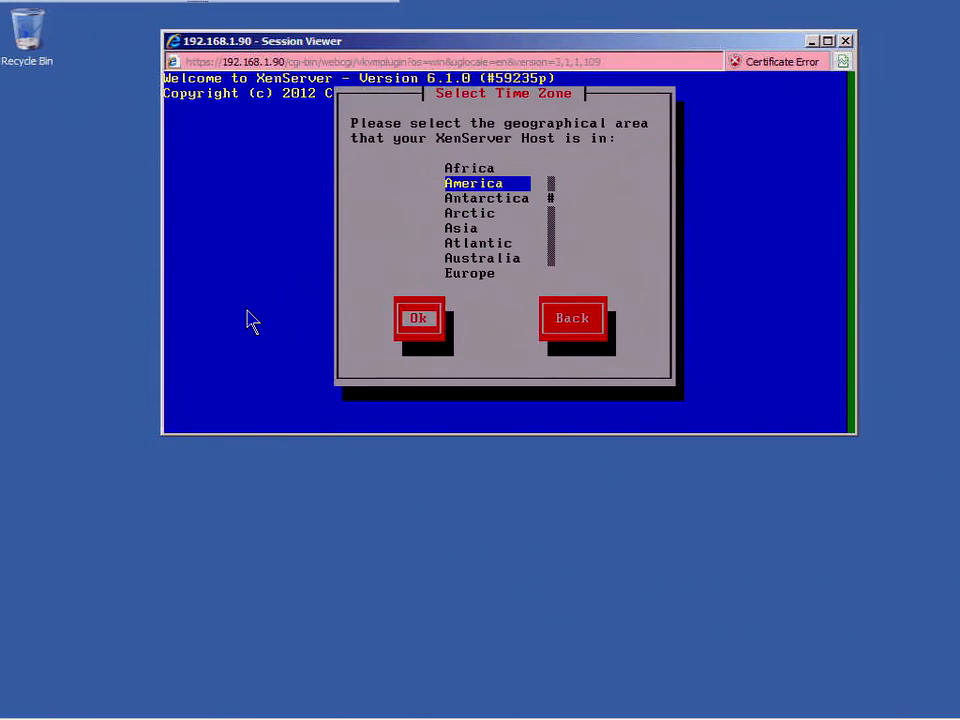
Step: Choose an America time zone city, manual time entry, and start installing XenServer
click(418, 318)
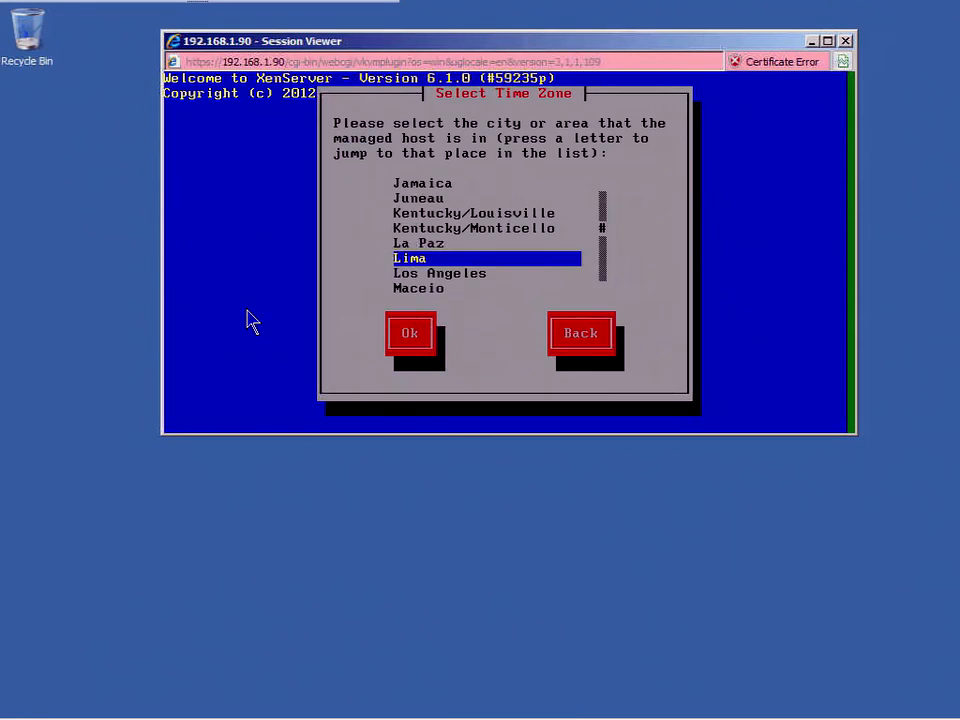
click(408, 332)
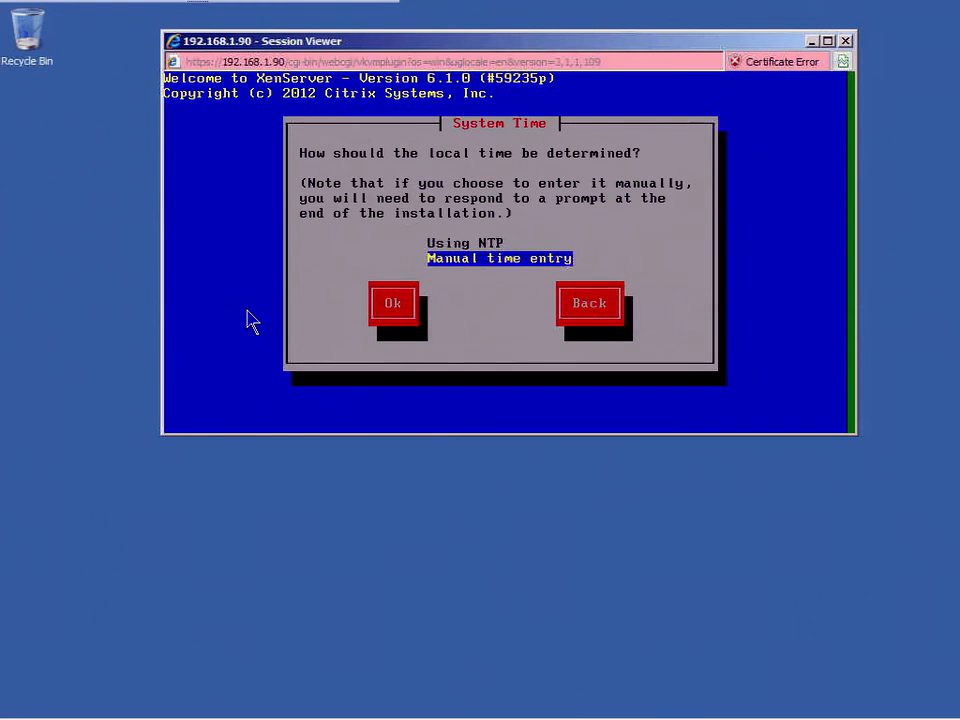
click(392, 302)
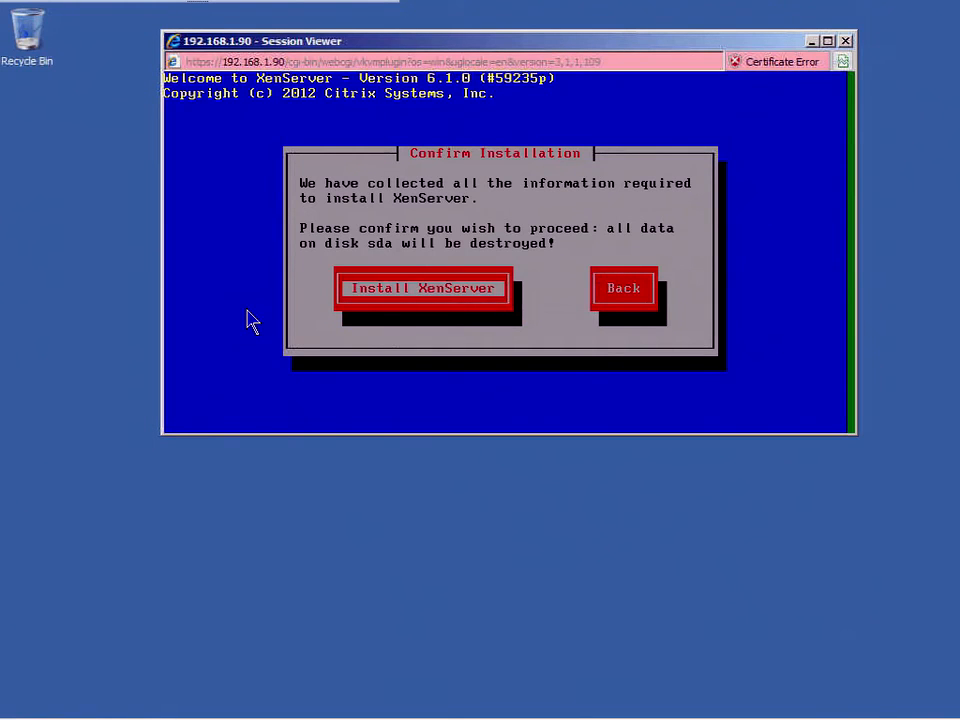
click(422, 288)
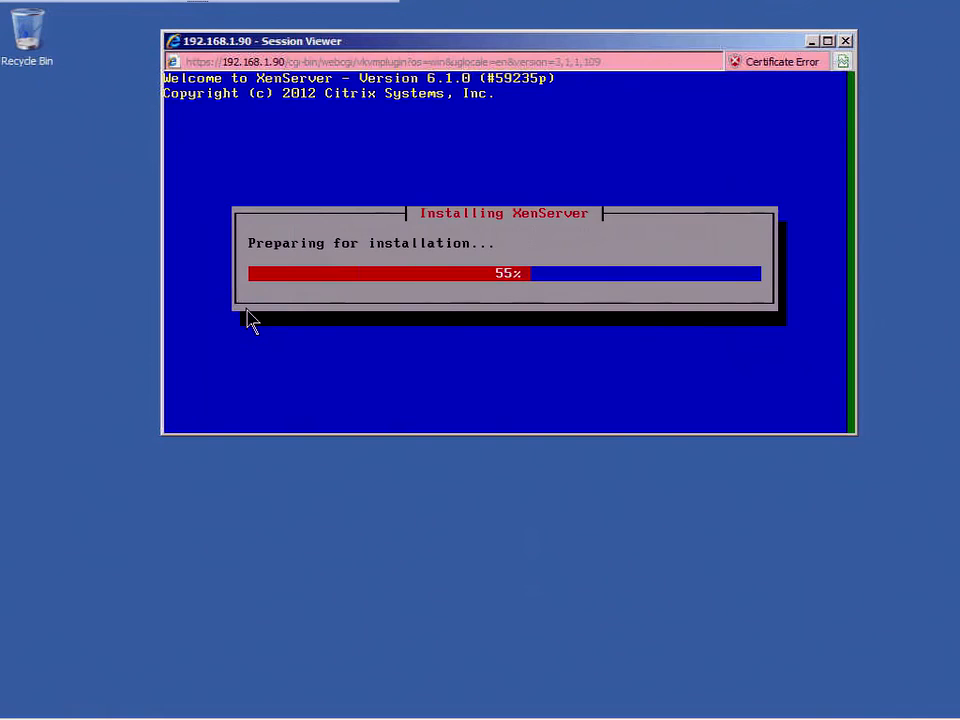
mouse_move(108, 496)
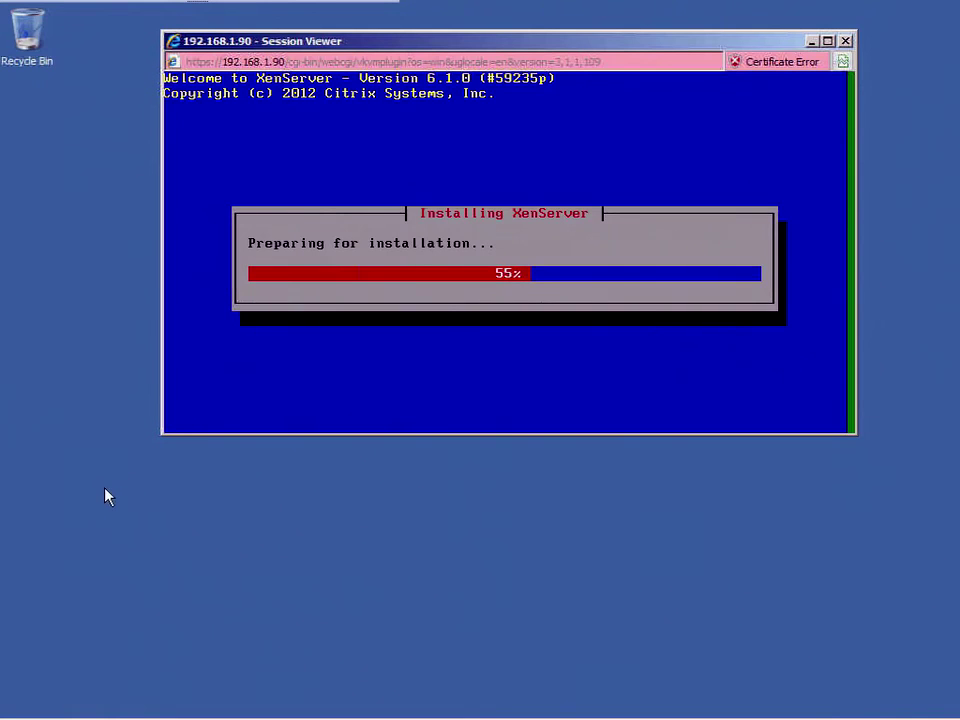